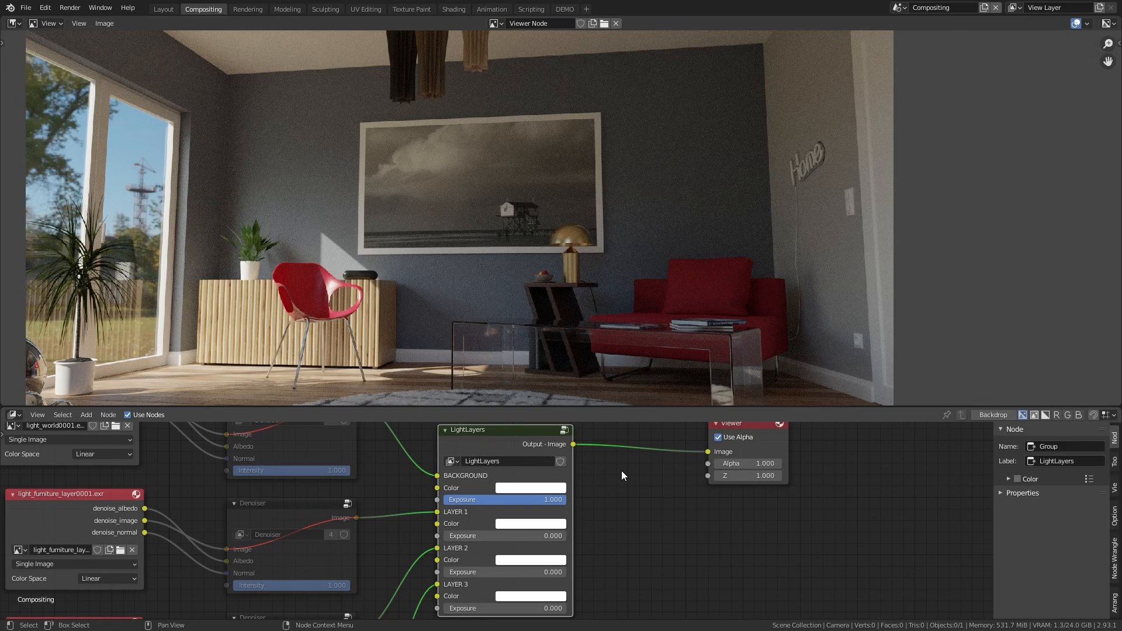
pyautogui.moveTo(527, 443)
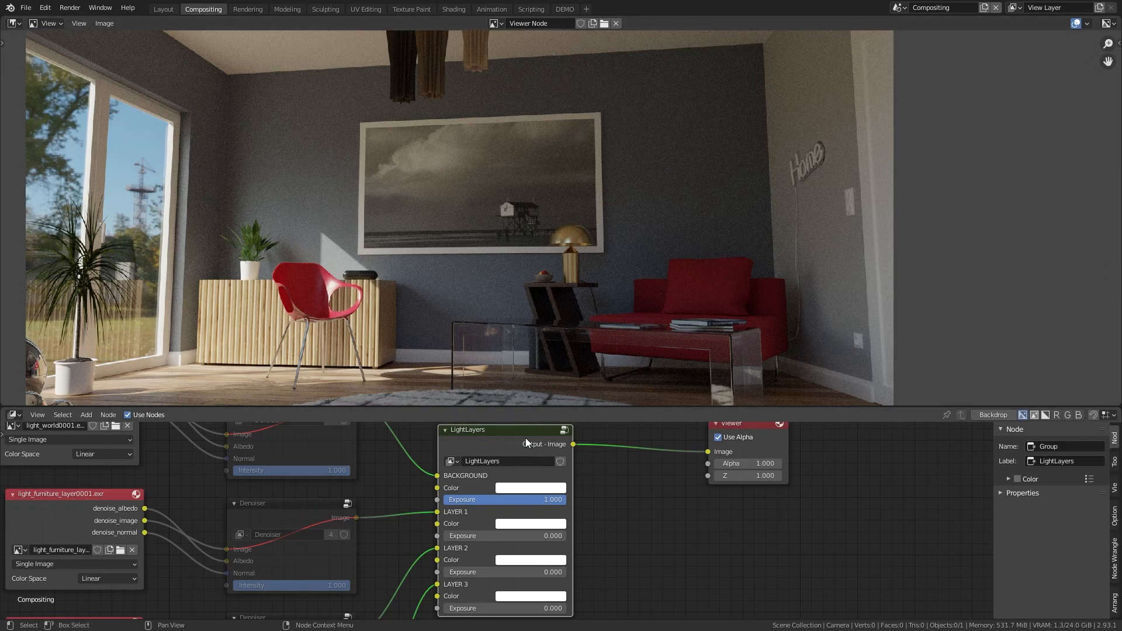
pyautogui.moveTo(468, 439)
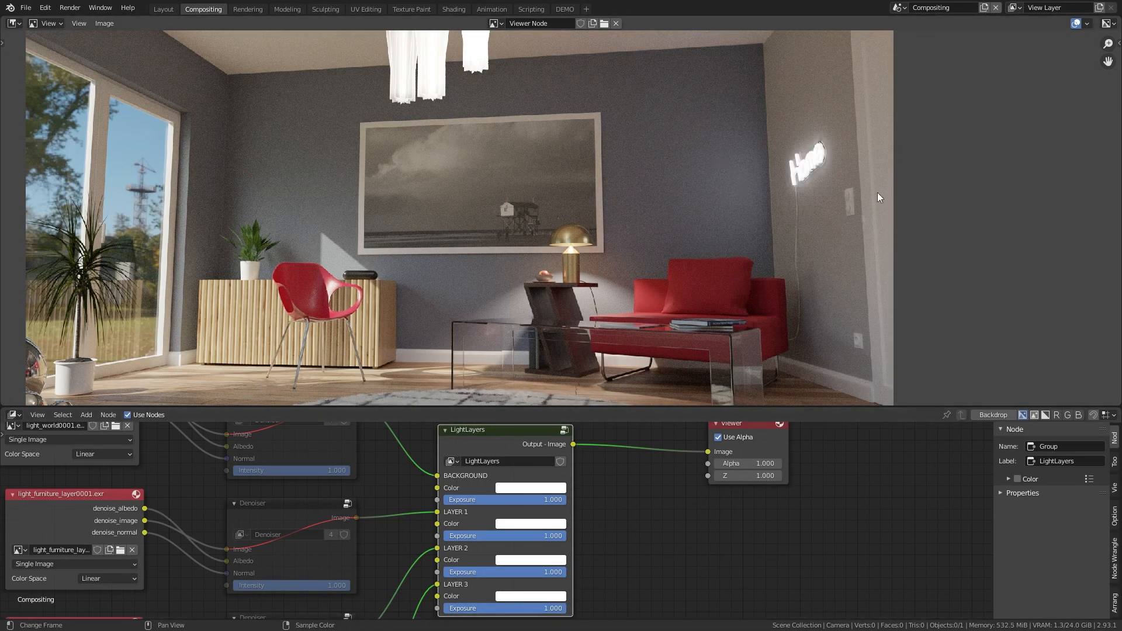
# Step: Lower BACKGROUND Exposure to 0.042, zero Layer 1 Exposure, and open Layer 3's colour swatch
pyautogui.moveTo(530, 500); pyautogui.dragTo(422, 499)
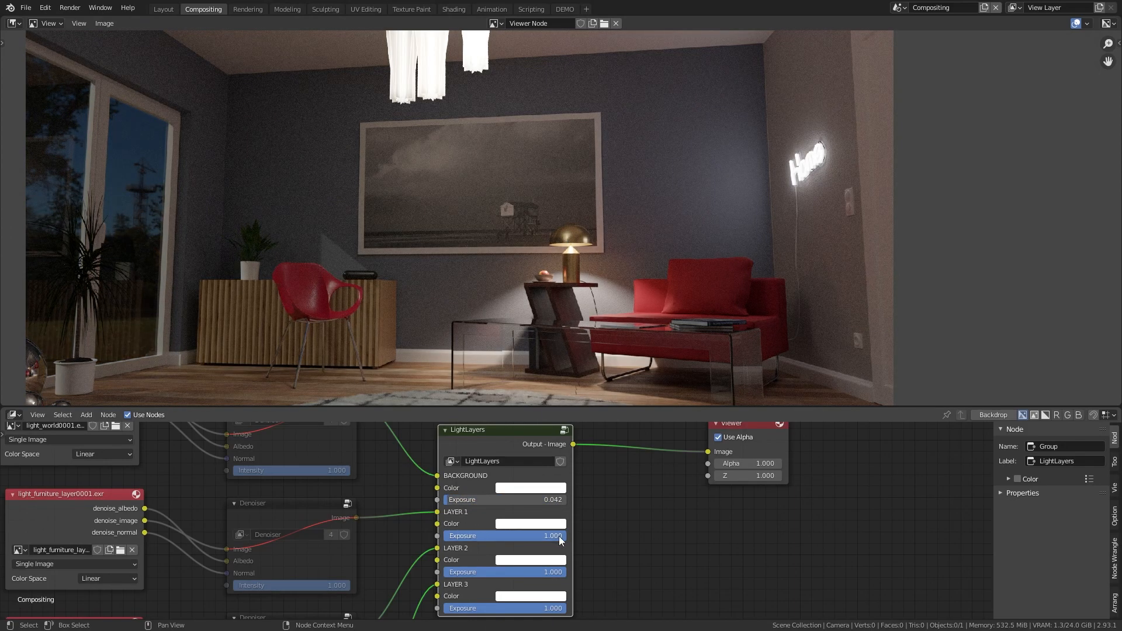
pyautogui.moveTo(503, 535); pyautogui.dragTo(503, 572)
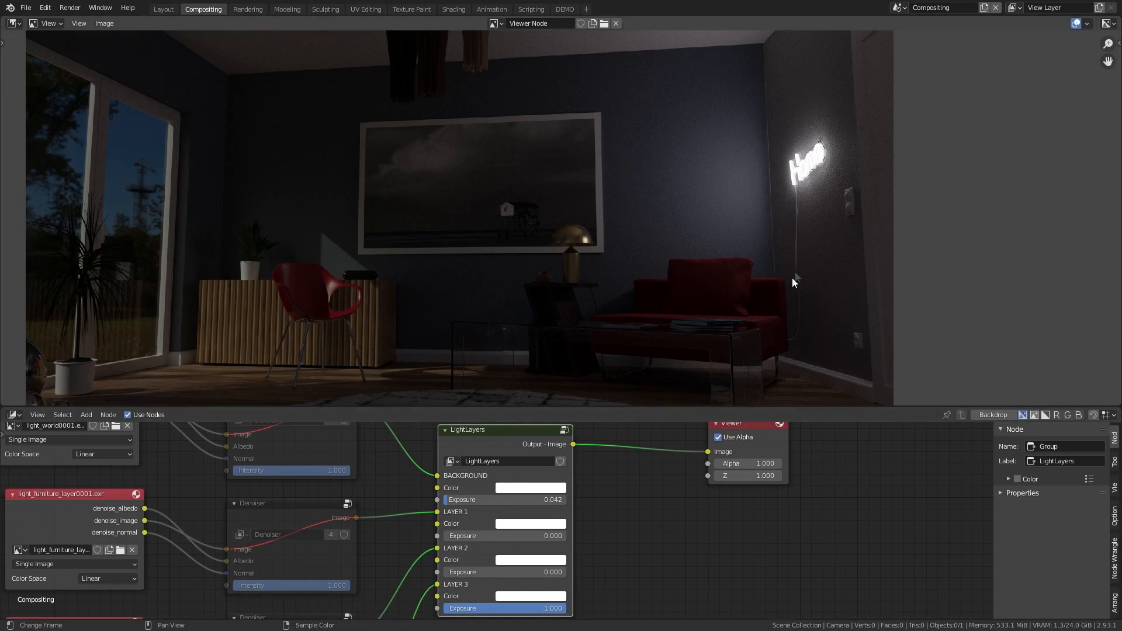
pyautogui.click(530, 487)
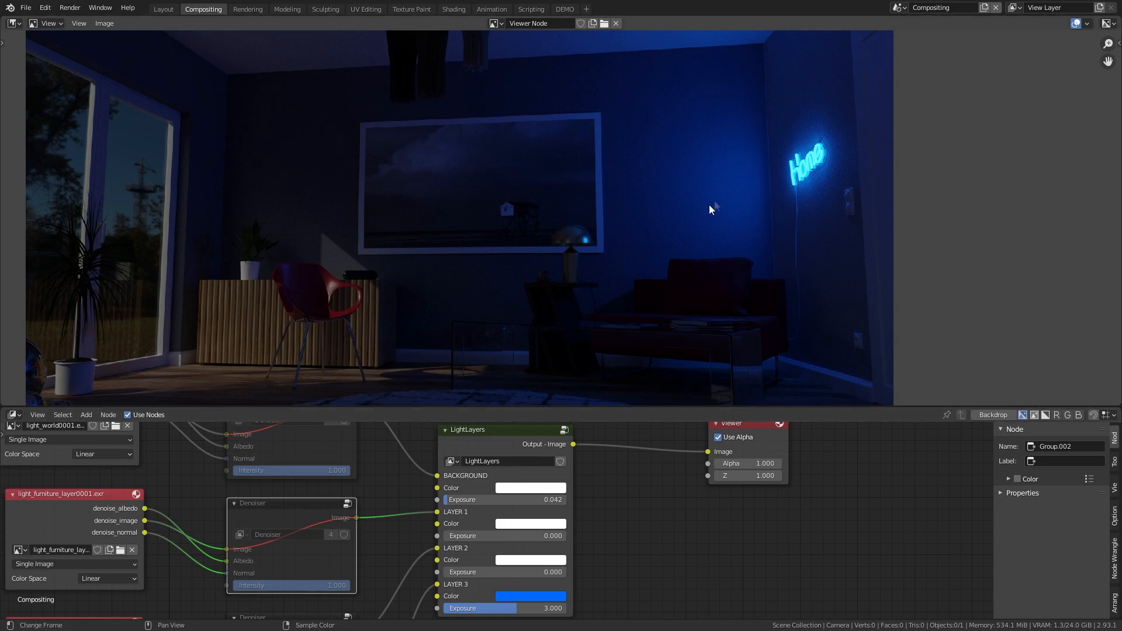
pyautogui.moveTo(725, 218)
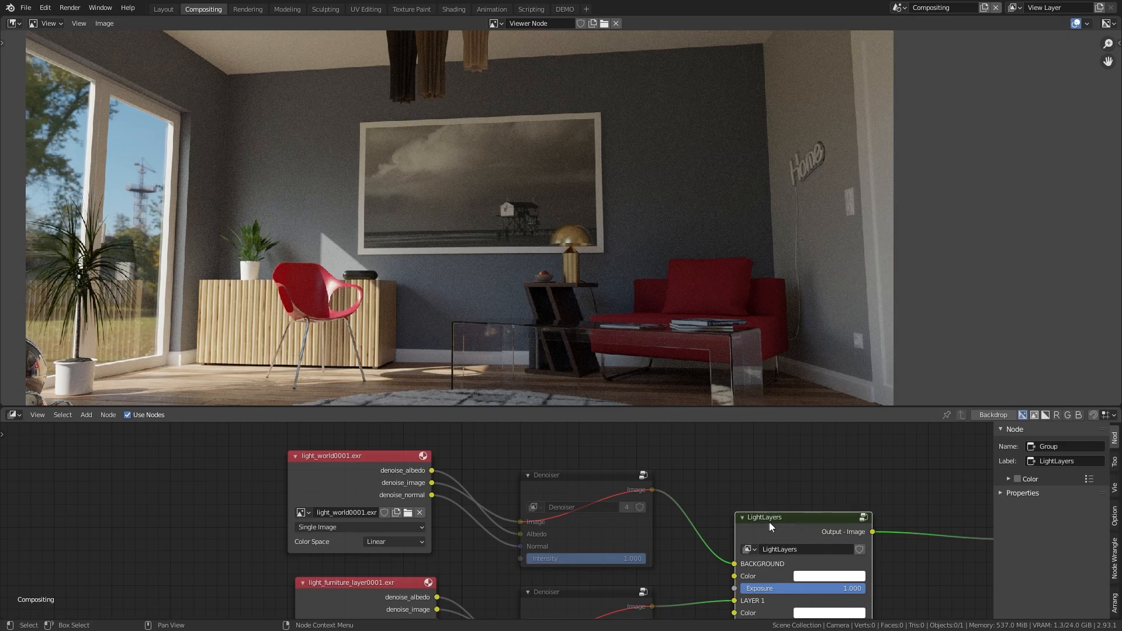
pyautogui.click(331, 456)
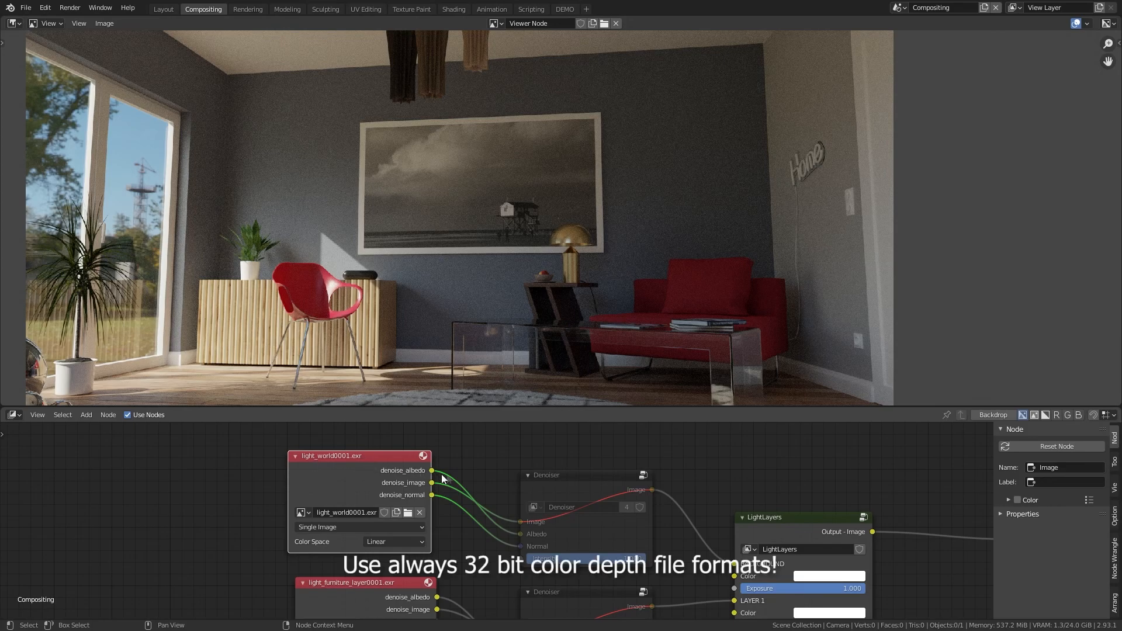
pyautogui.moveTo(401, 471)
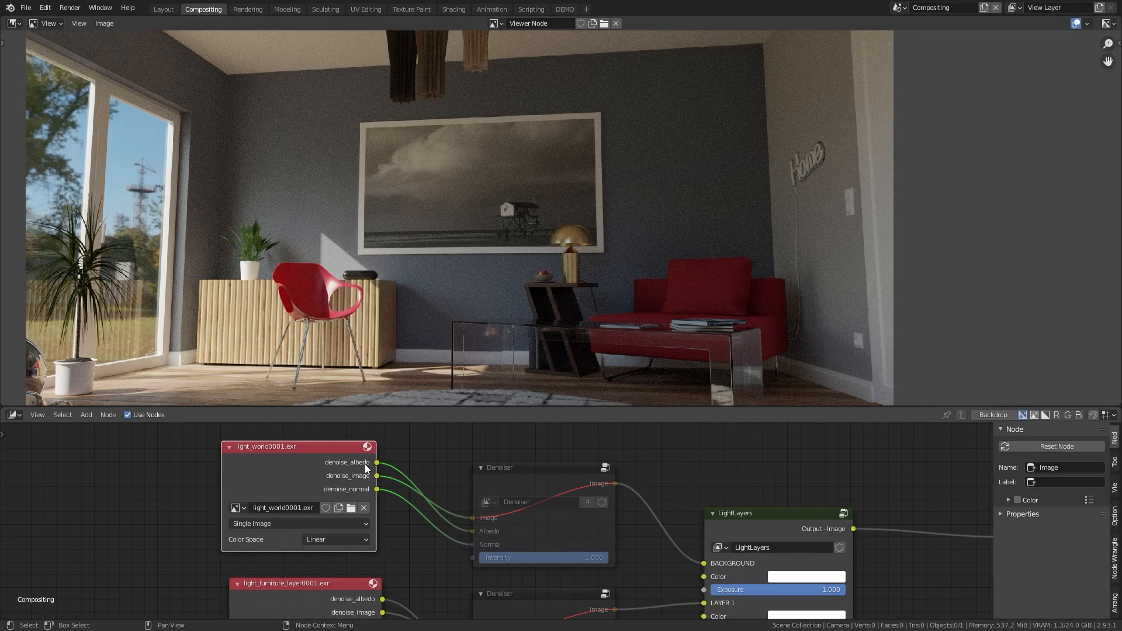
pyautogui.moveTo(352, 481)
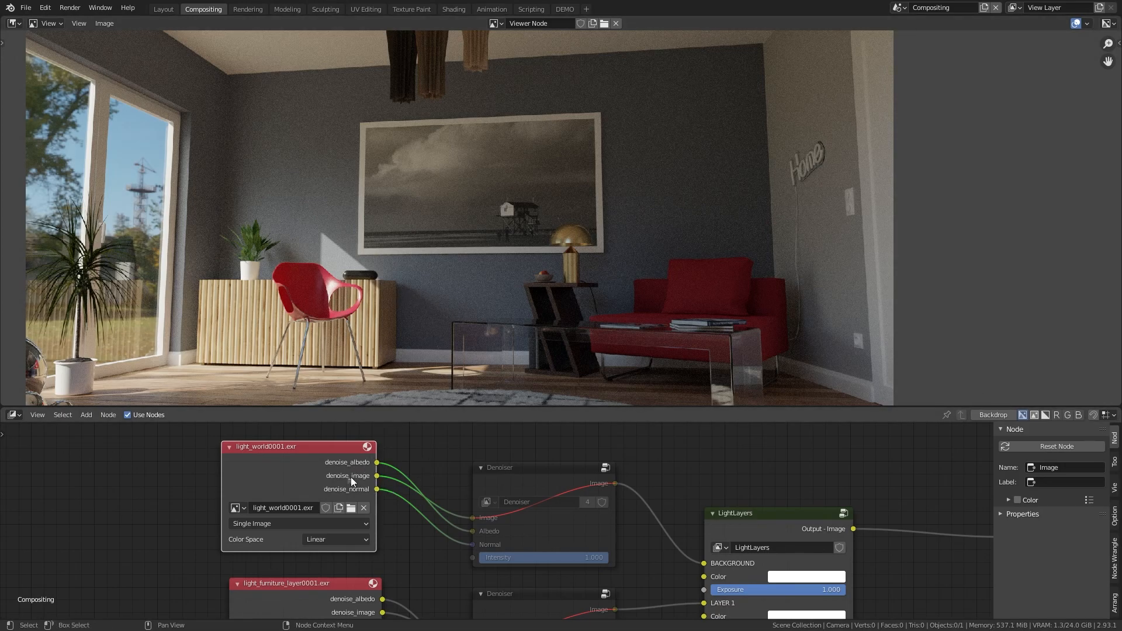
pyautogui.moveTo(350, 479)
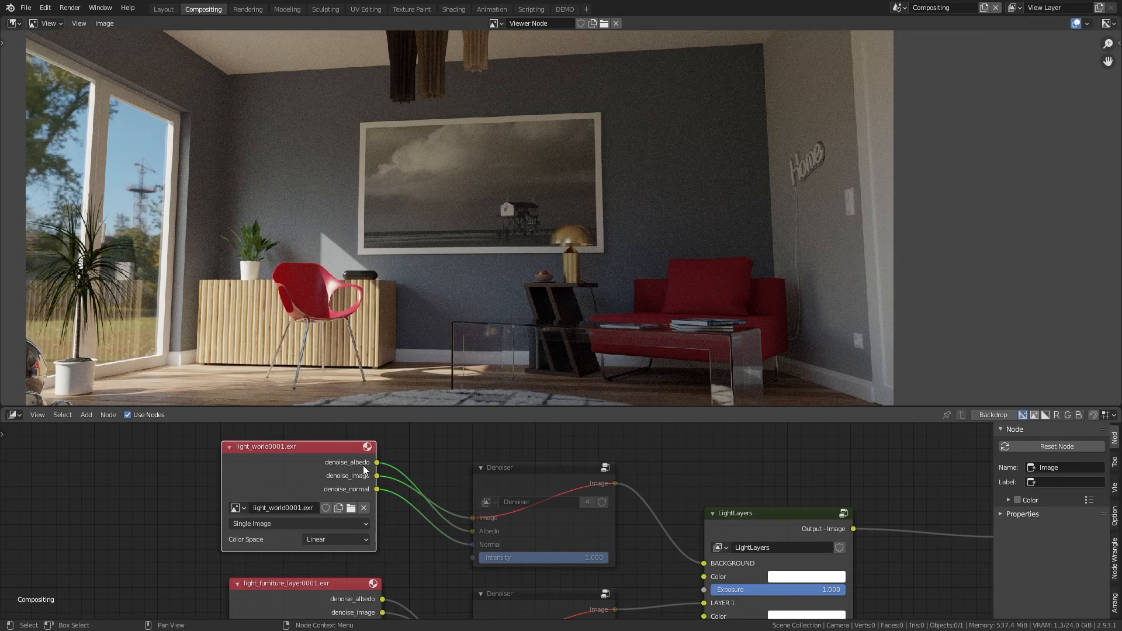
pyautogui.moveTo(398, 478)
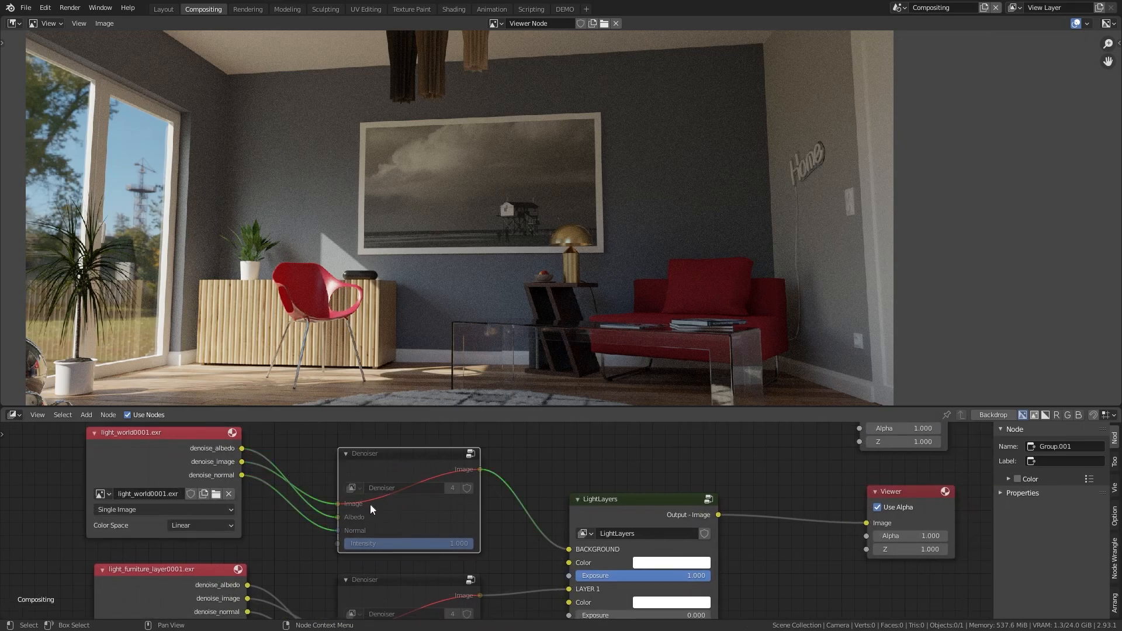
pyautogui.moveTo(246, 461)
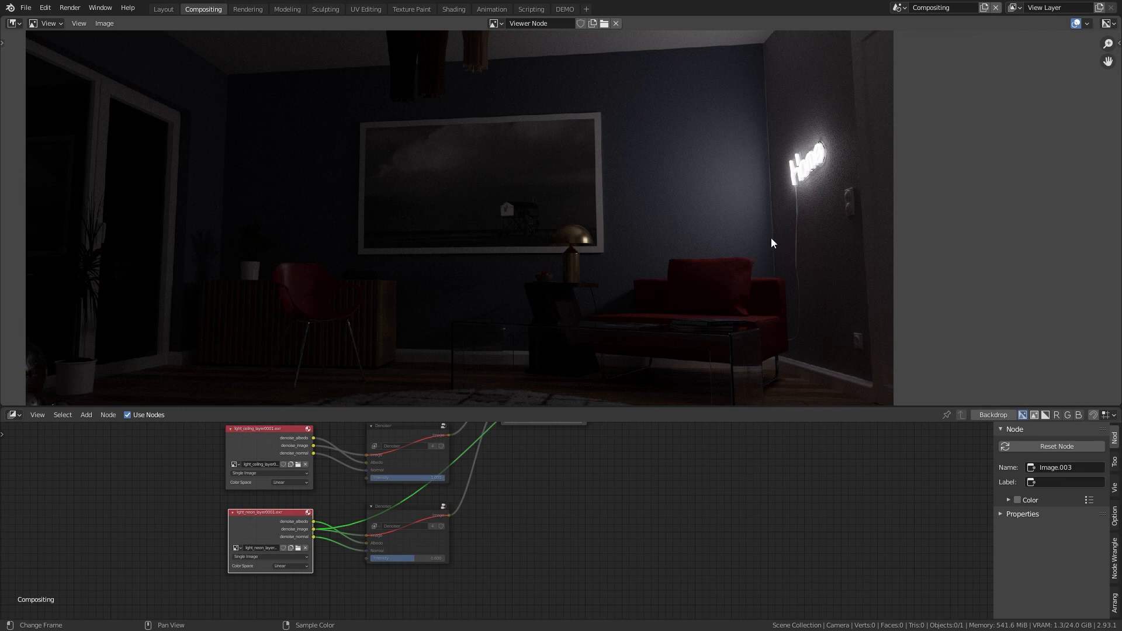
pyautogui.moveTo(838, 175)
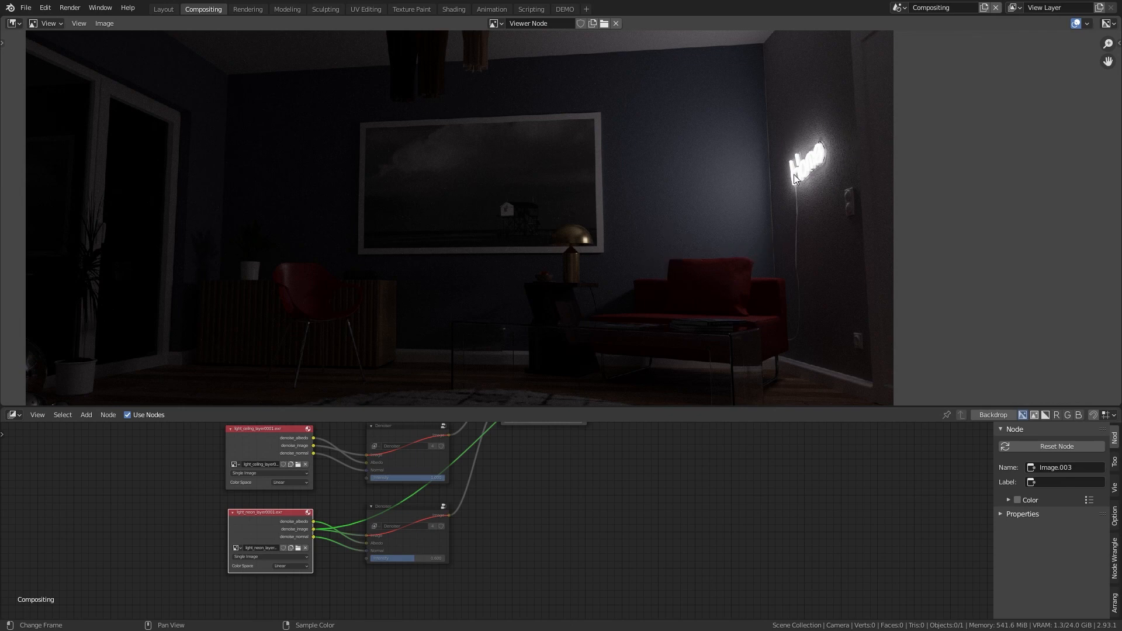
pyautogui.moveTo(521, 235)
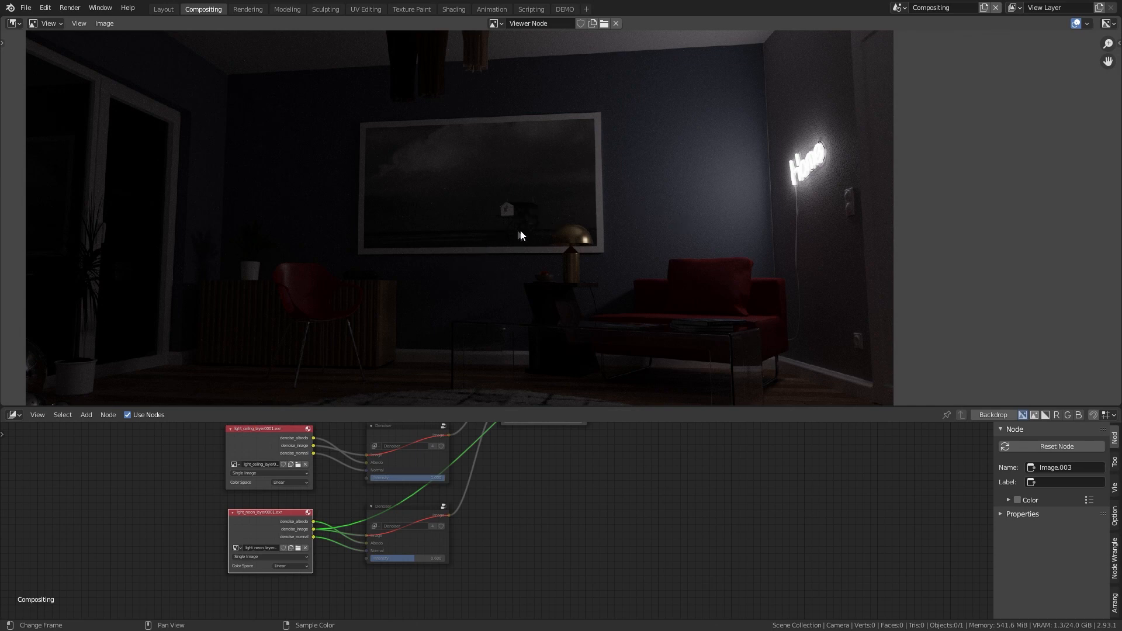
pyautogui.moveTo(554, 262)
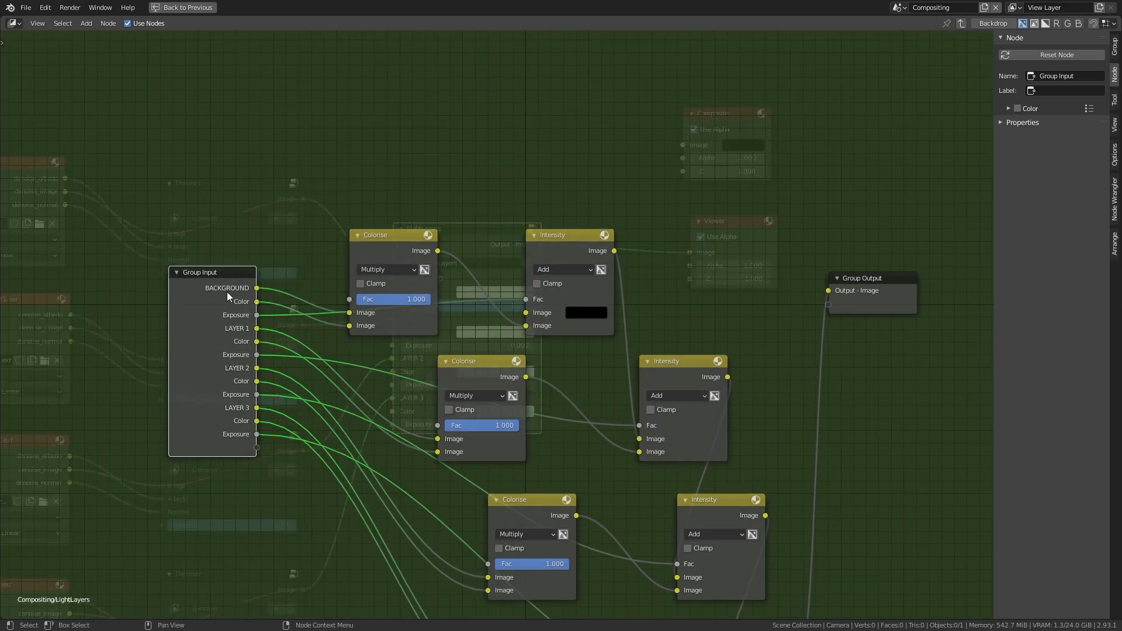
# Step: Inspect the first Intensity and Colorise Mix nodes and drag within the LightLayers graph
pyautogui.click(375, 235)
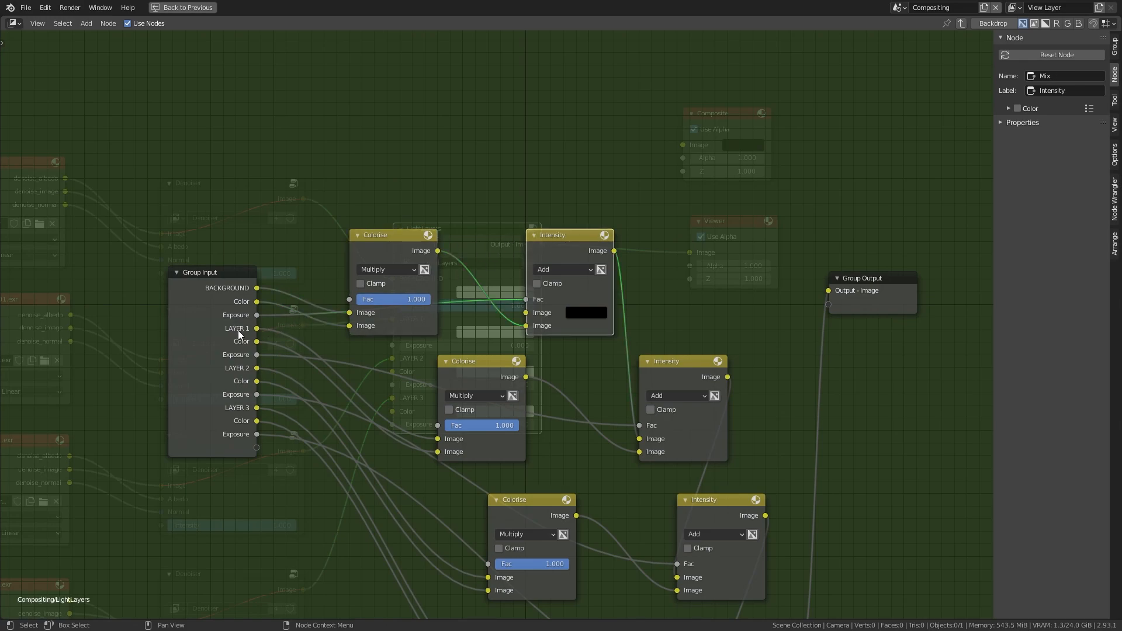
pyautogui.click(375, 235)
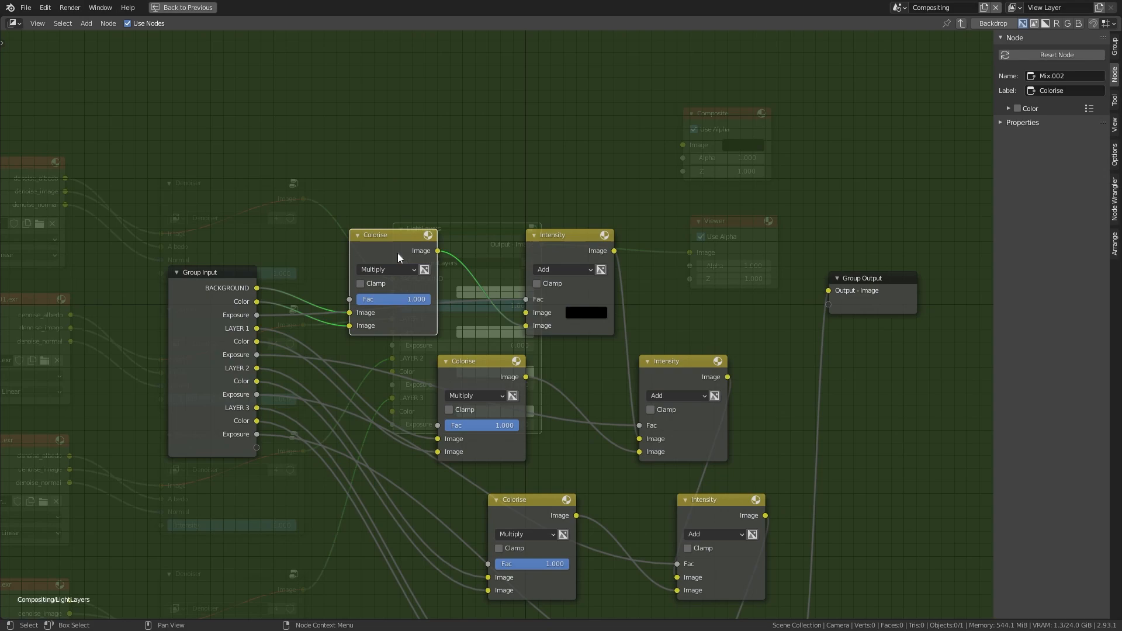
pyautogui.moveTo(374, 277)
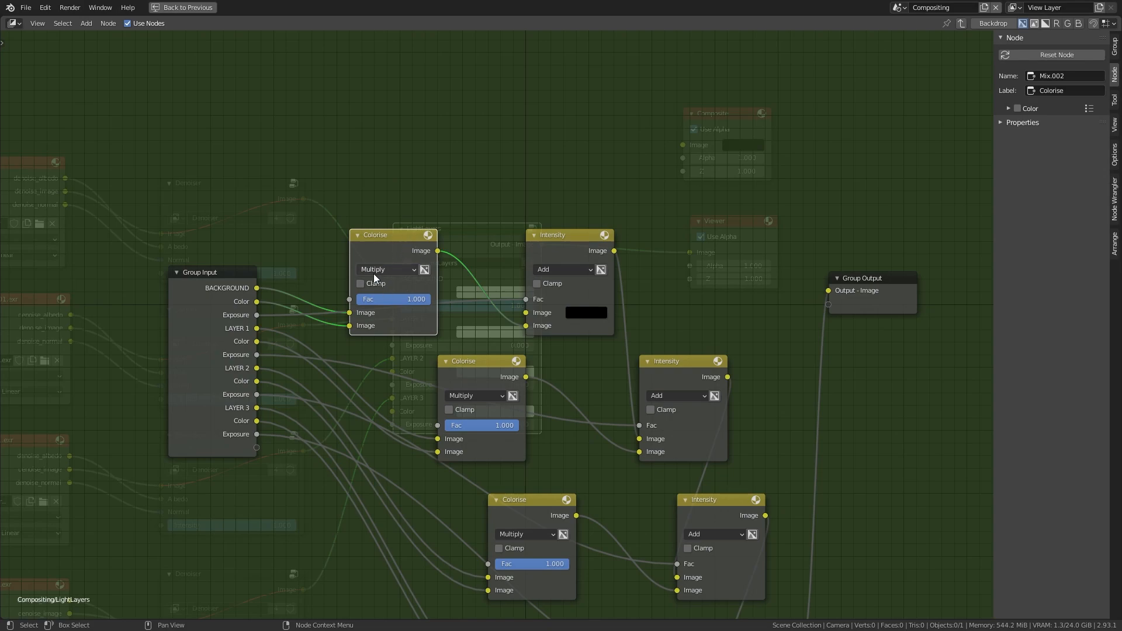
pyautogui.moveTo(217, 296)
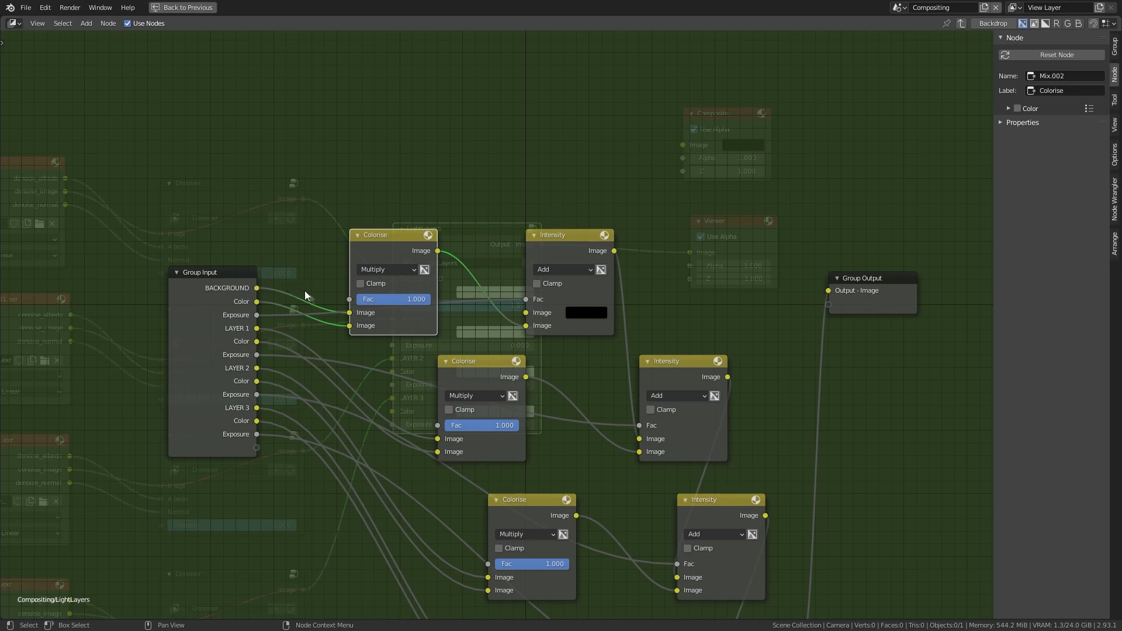
pyautogui.moveTo(351, 319)
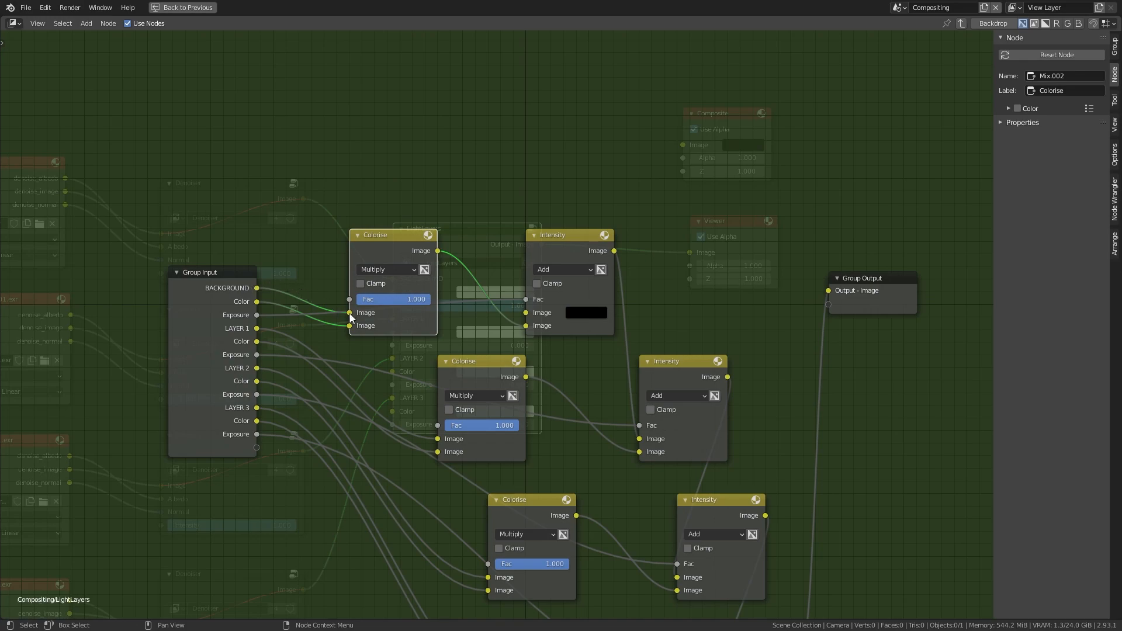
pyautogui.moveTo(386, 270)
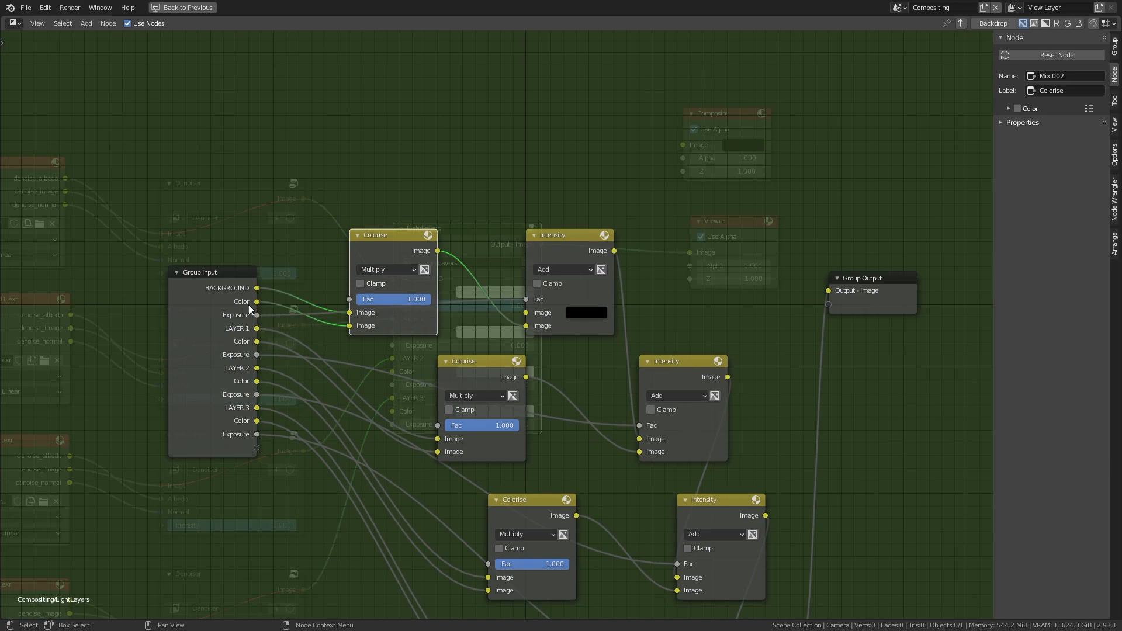
pyautogui.moveTo(256, 302); pyautogui.dragTo(429, 341)
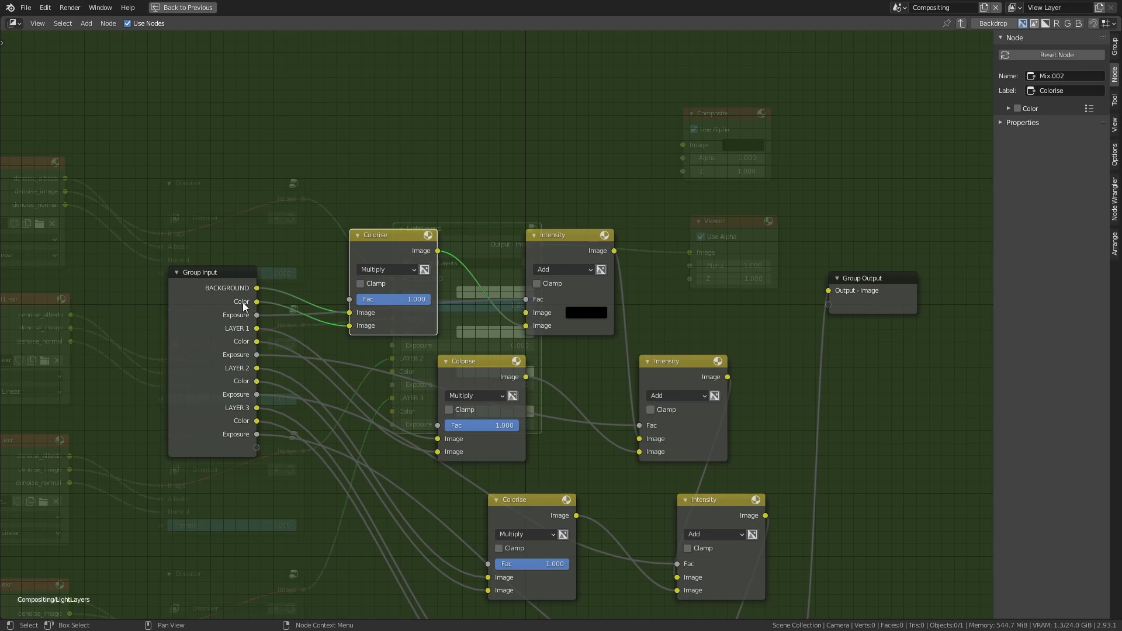
pyautogui.moveTo(244, 315)
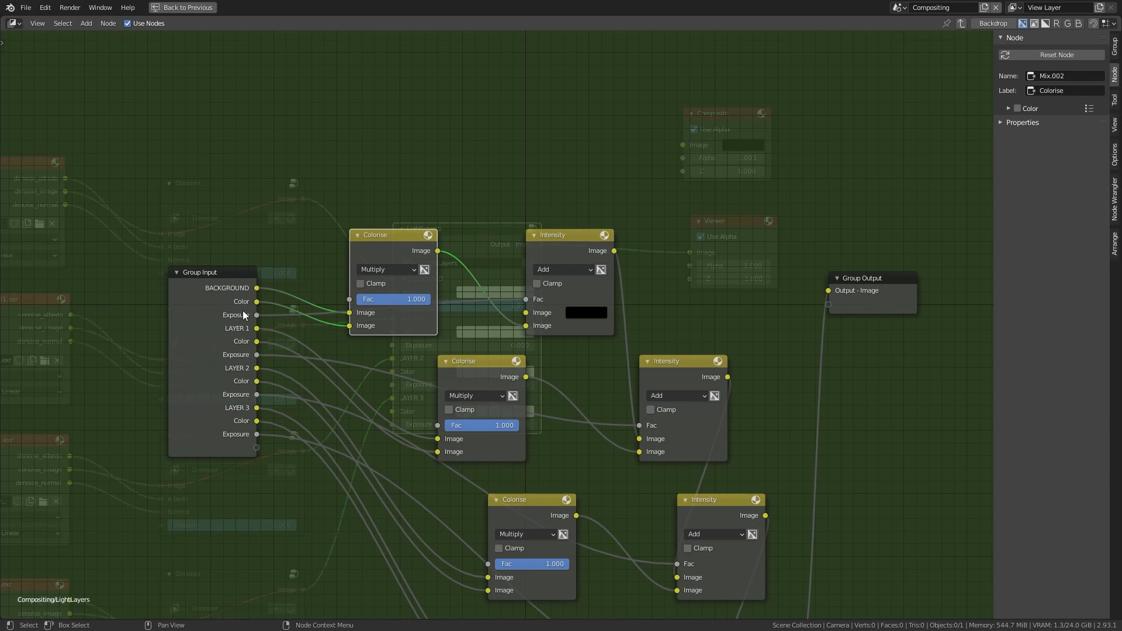
pyautogui.moveTo(147, 308)
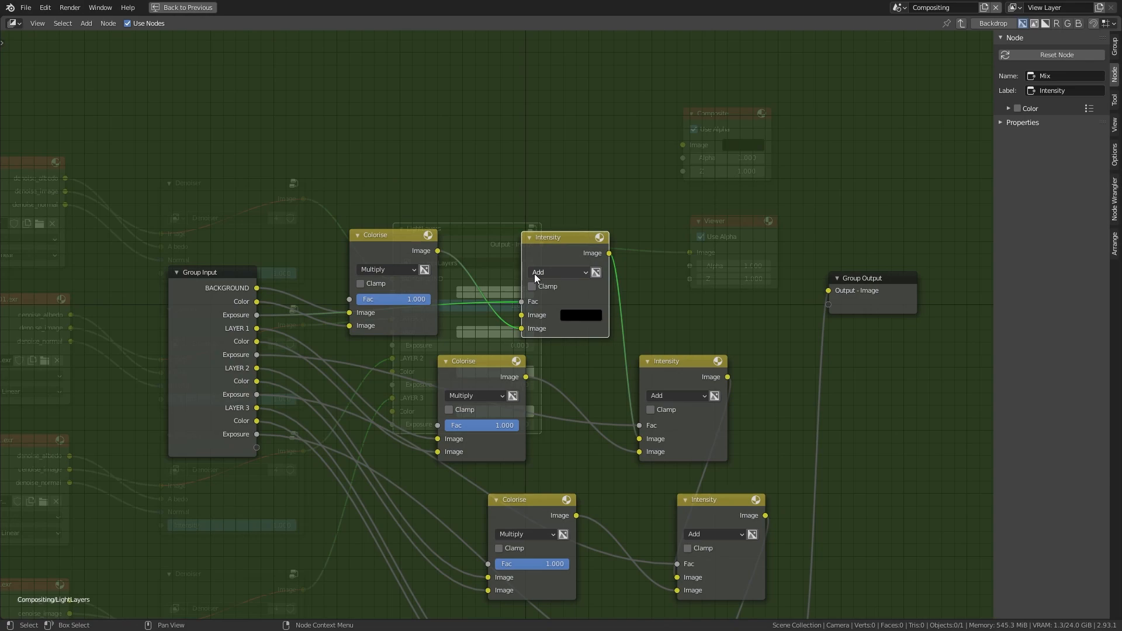
pyautogui.moveTo(560, 272)
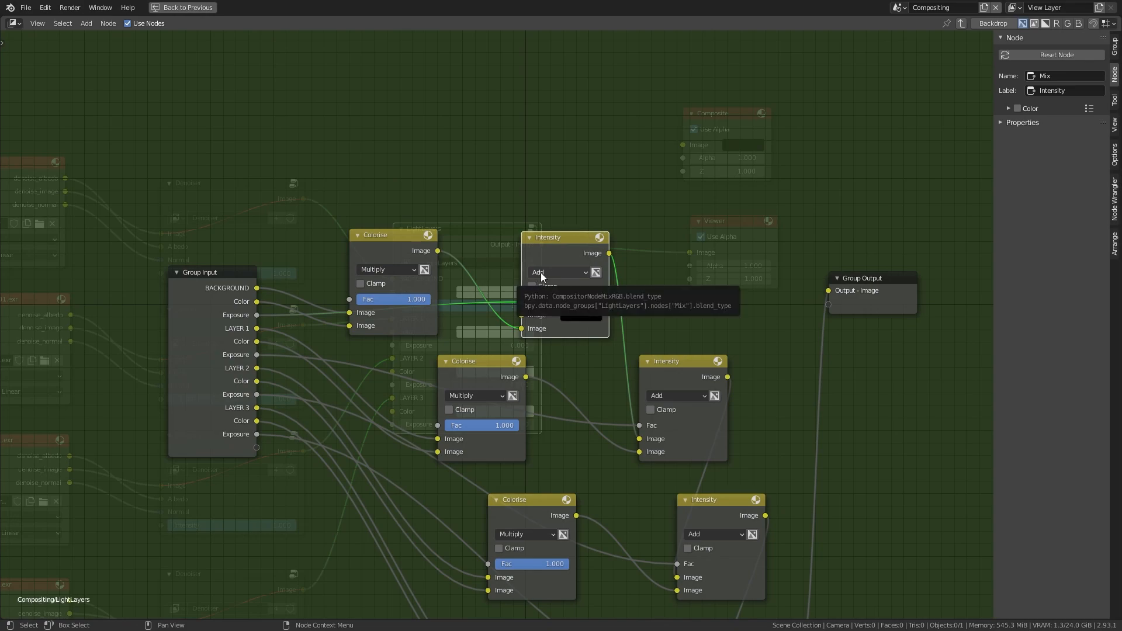
pyautogui.moveTo(548, 243)
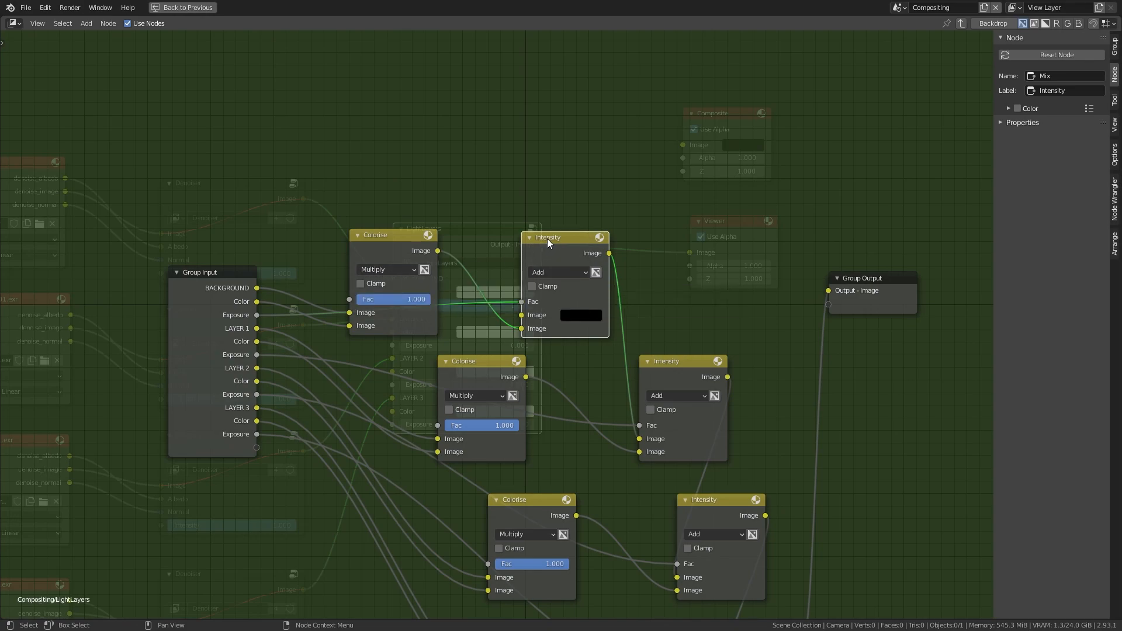
pyautogui.moveTo(548, 237); pyautogui.dragTo(558, 168)
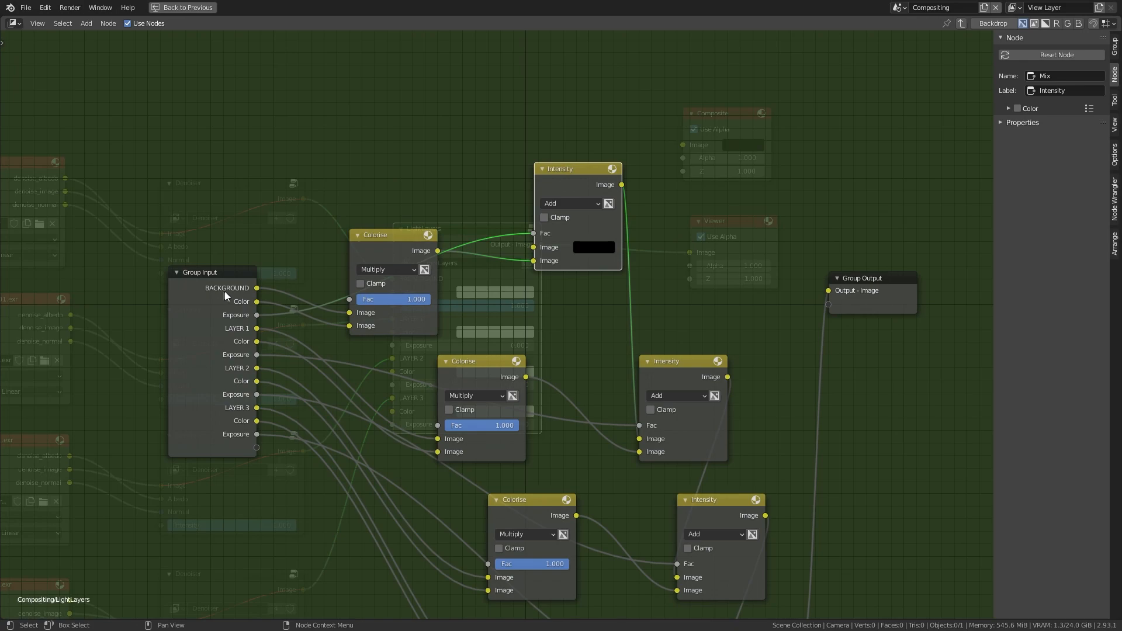
pyautogui.moveTo(591, 255)
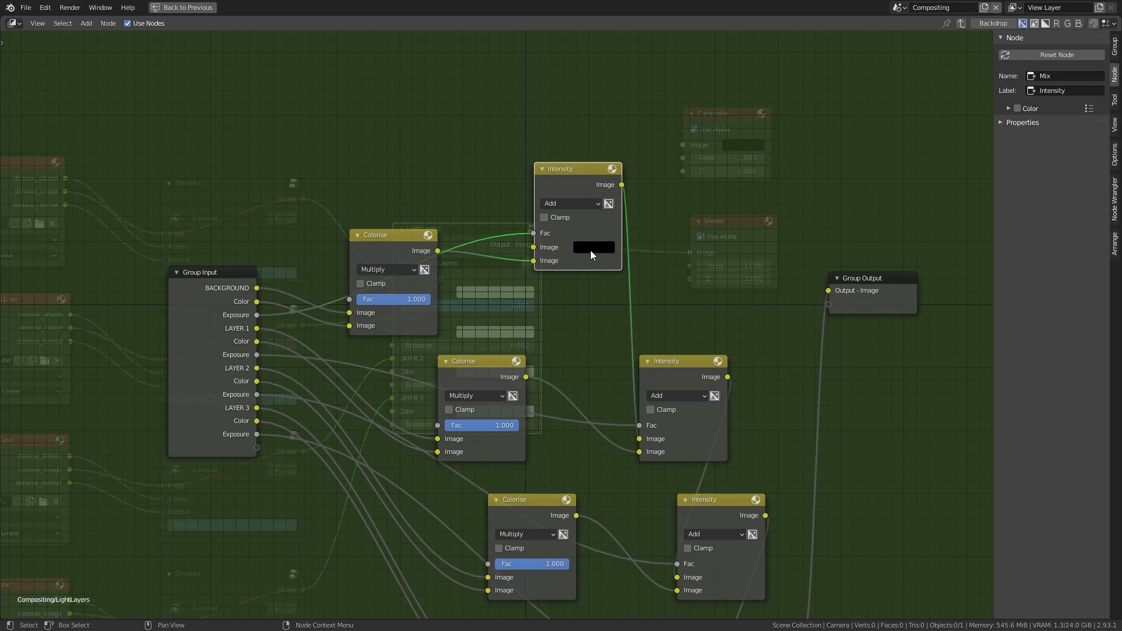
pyautogui.moveTo(590, 253)
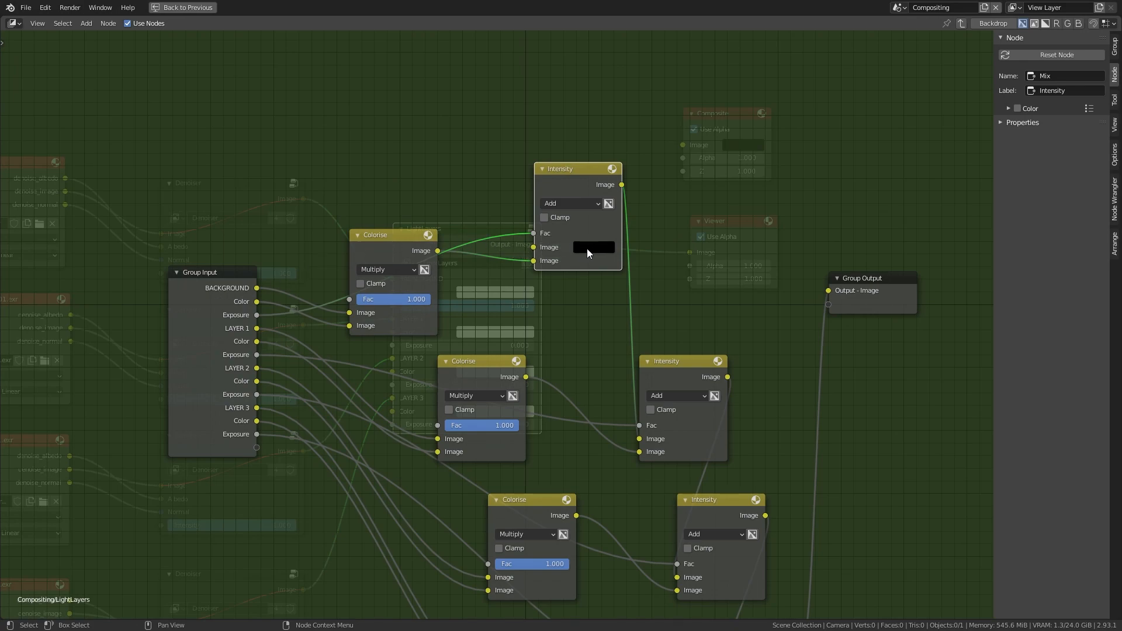
pyautogui.moveTo(609, 317)
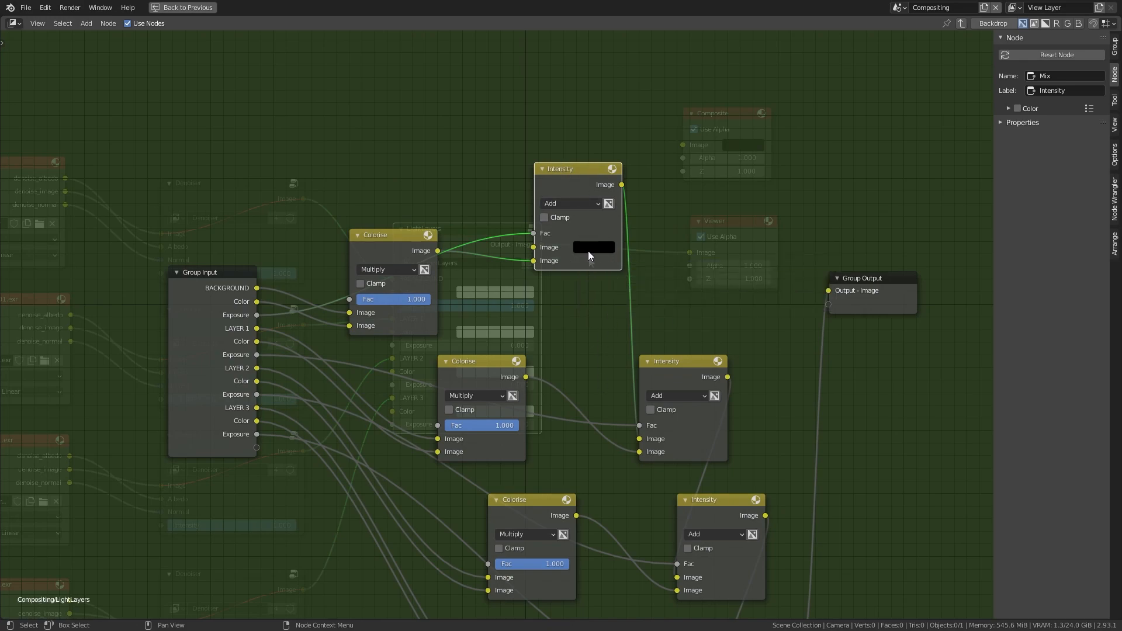
pyautogui.moveTo(552, 179)
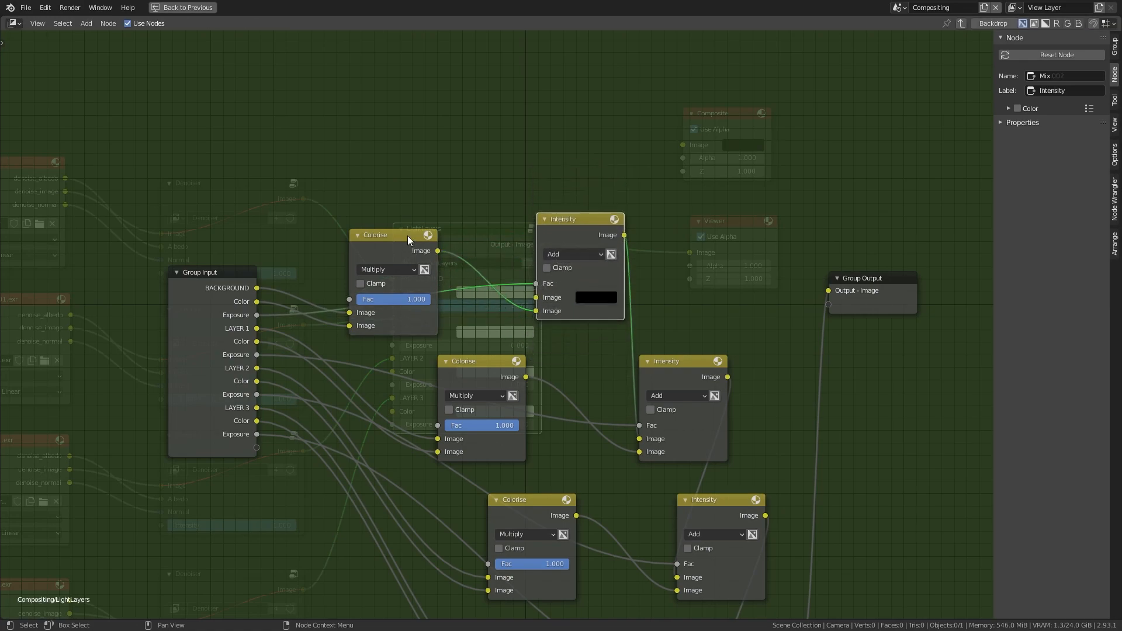
# Step: Place the top Intensity Mix node in its new spot and select the second Intensity node
pyautogui.click(392, 235)
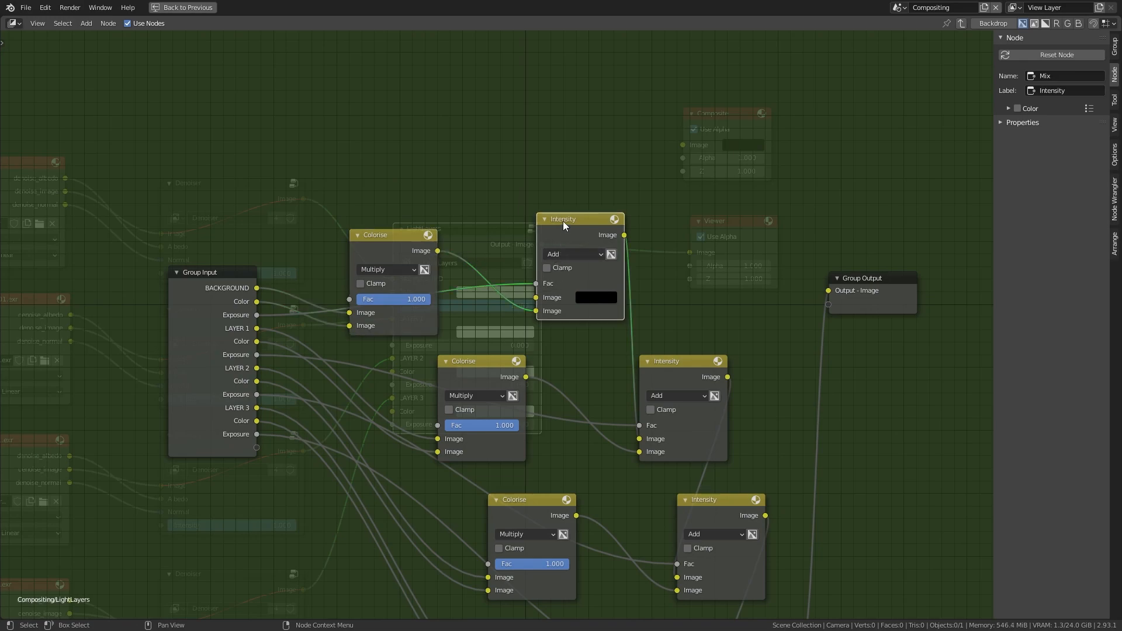
pyautogui.moveTo(258, 324)
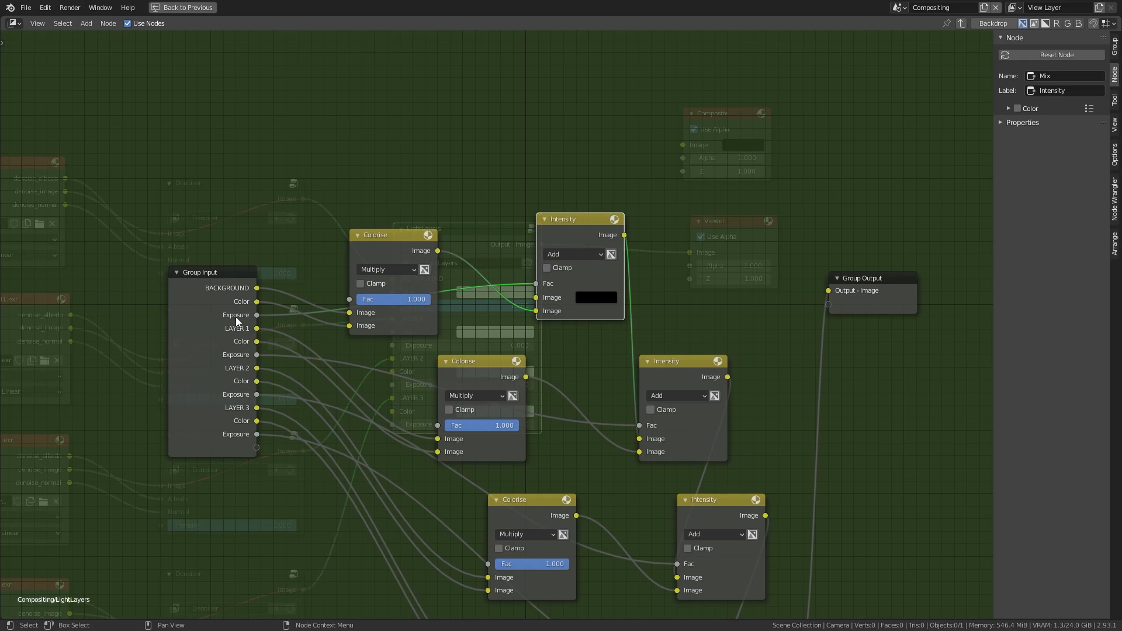
pyautogui.moveTo(229, 293)
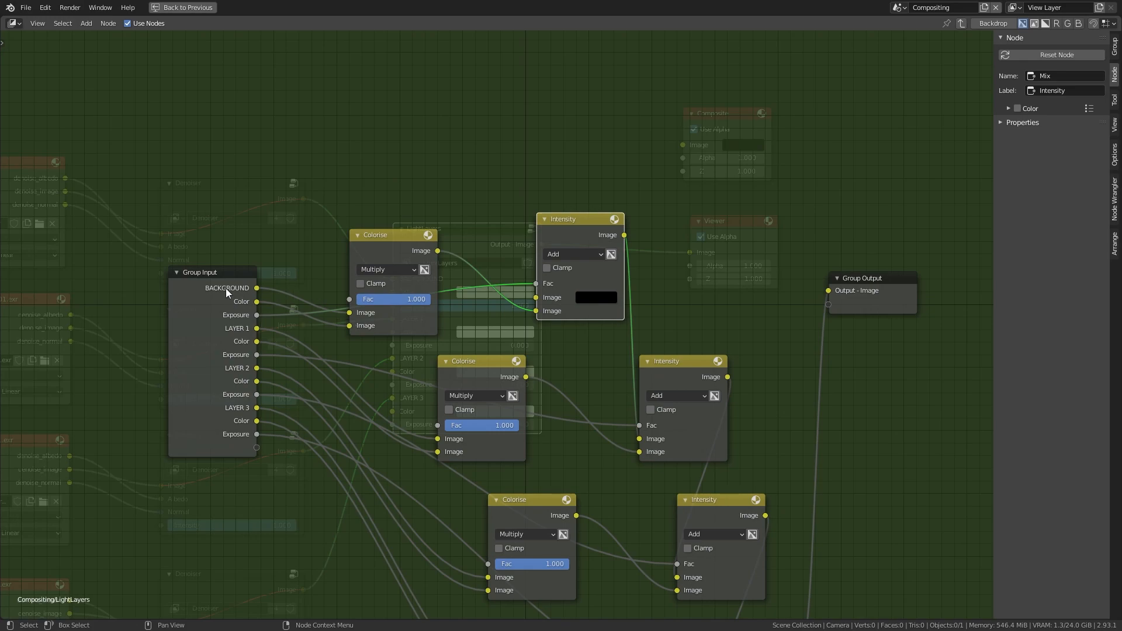
pyautogui.moveTo(402, 249)
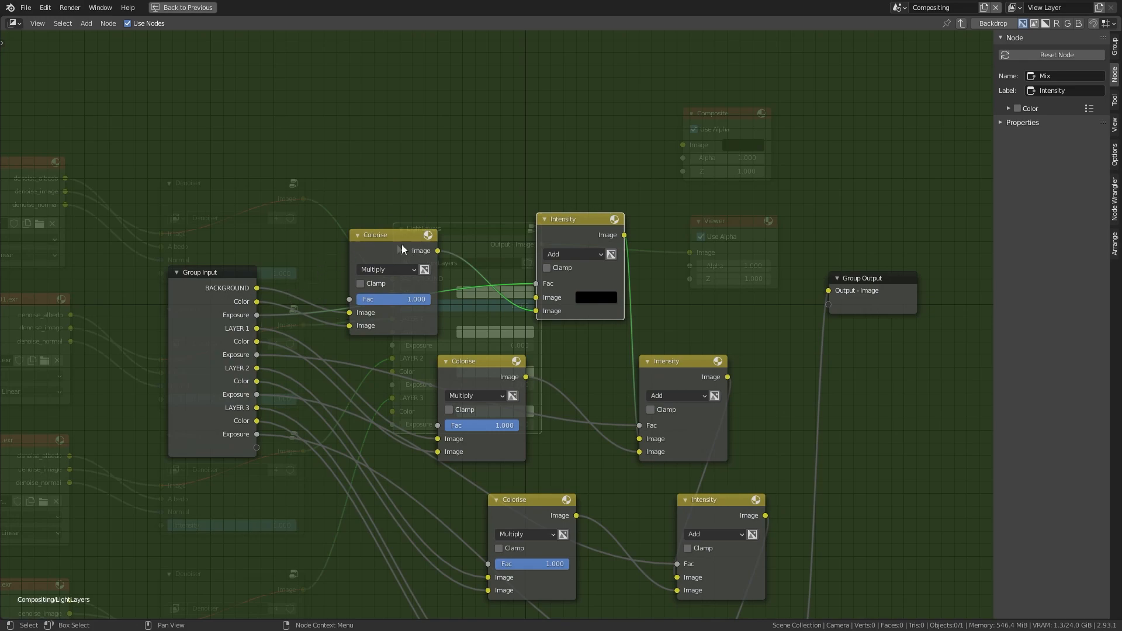
pyautogui.moveTo(218, 295)
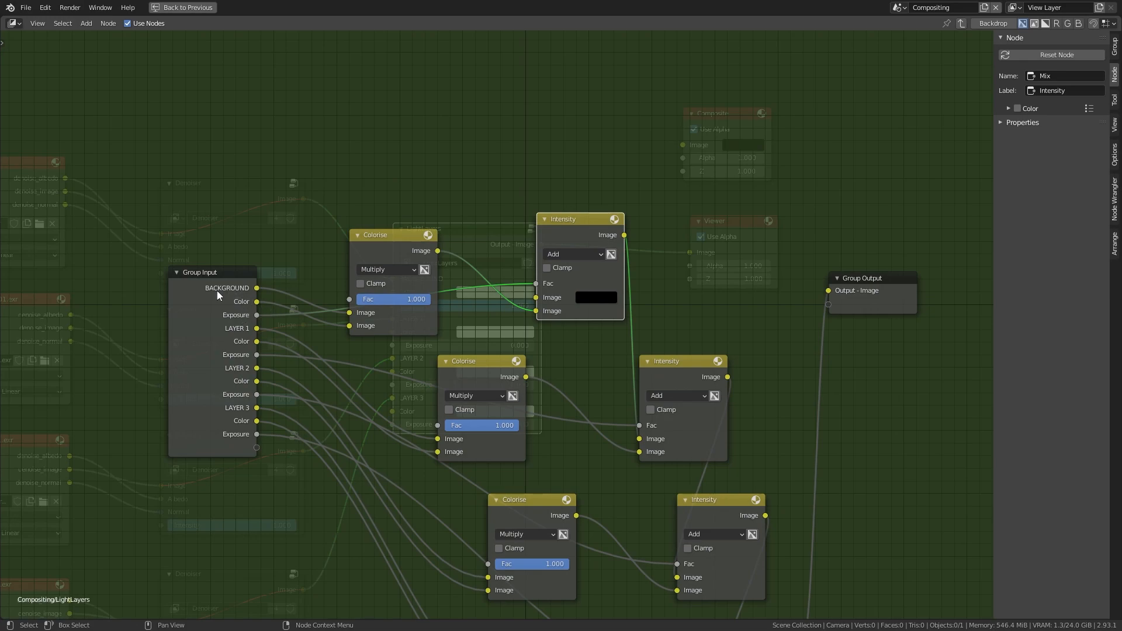
pyautogui.moveTo(251, 308)
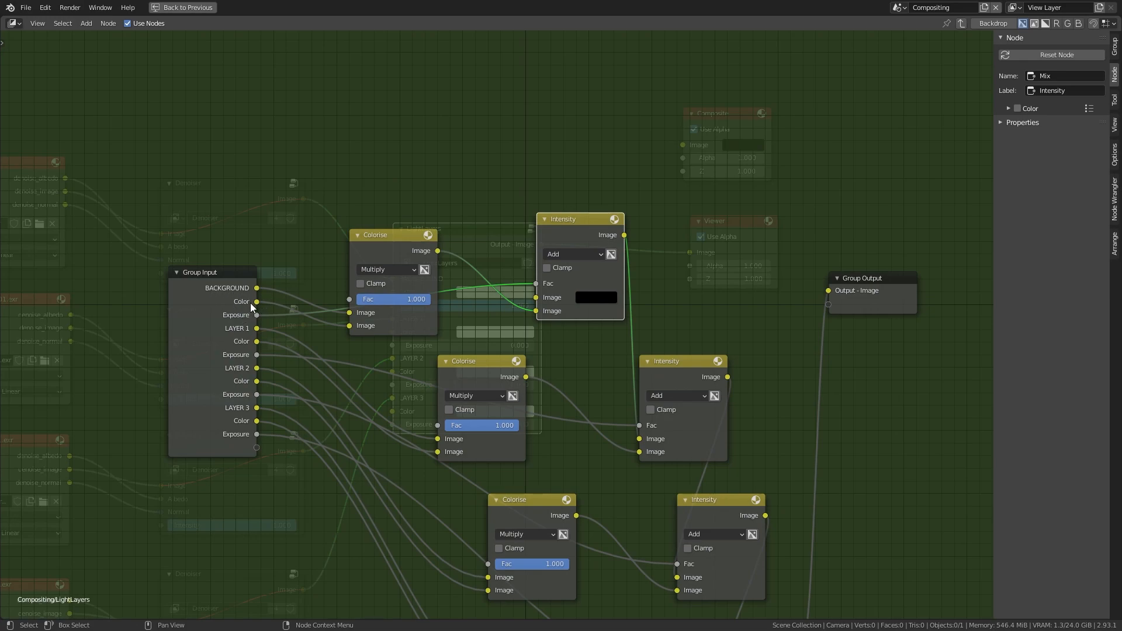
pyautogui.moveTo(479, 292)
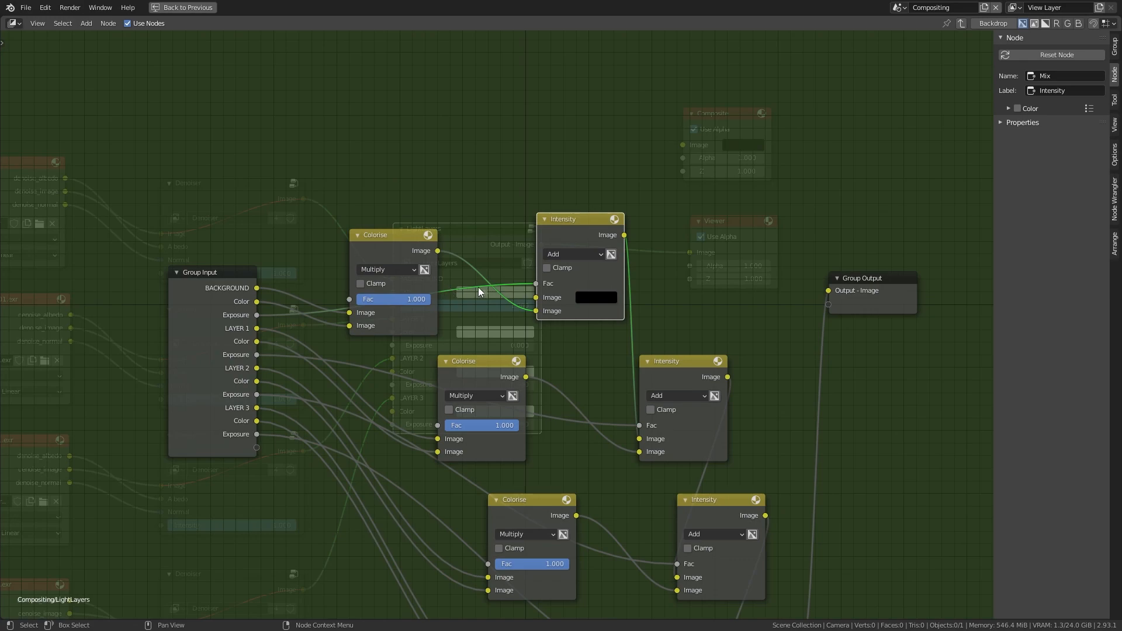
pyautogui.moveTo(237, 352)
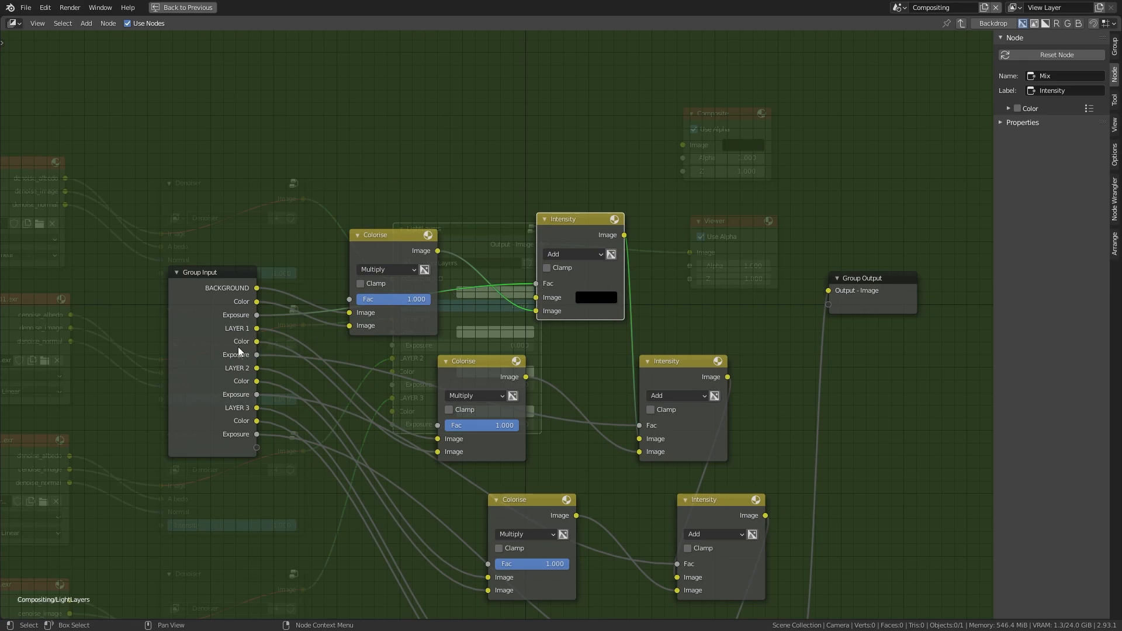
pyautogui.moveTo(238, 444)
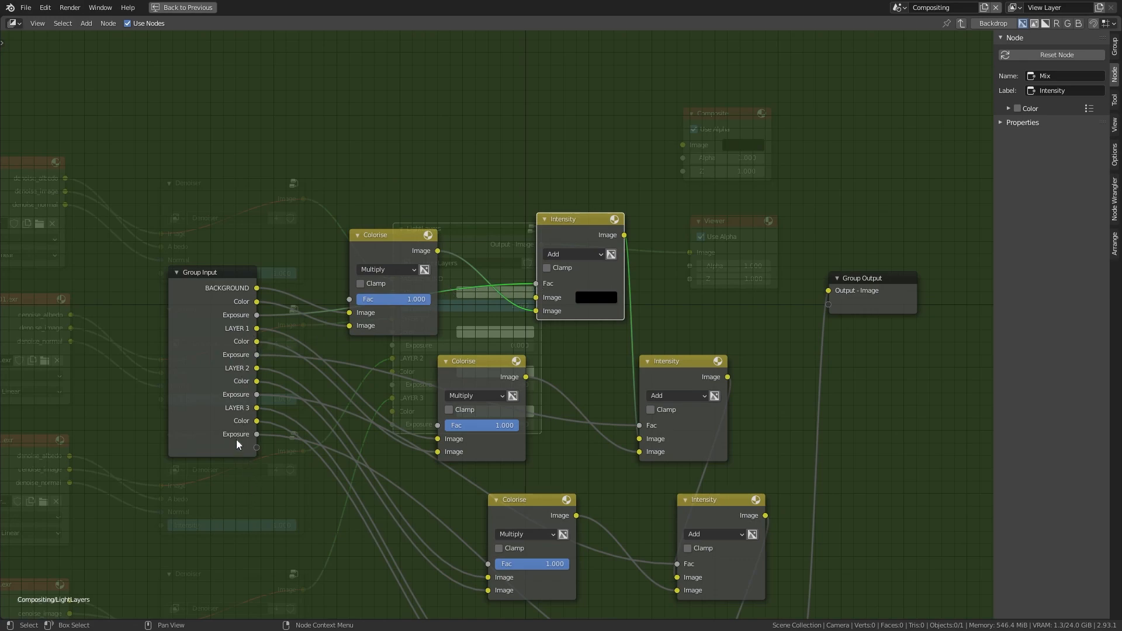
pyautogui.moveTo(389, 397)
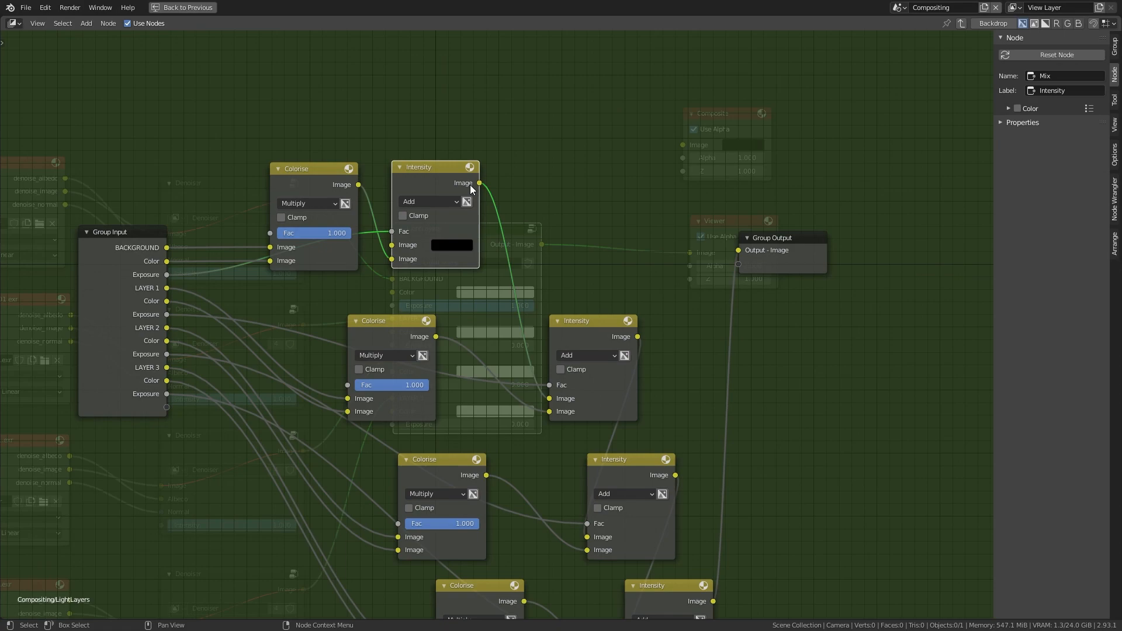
pyautogui.moveTo(512, 320)
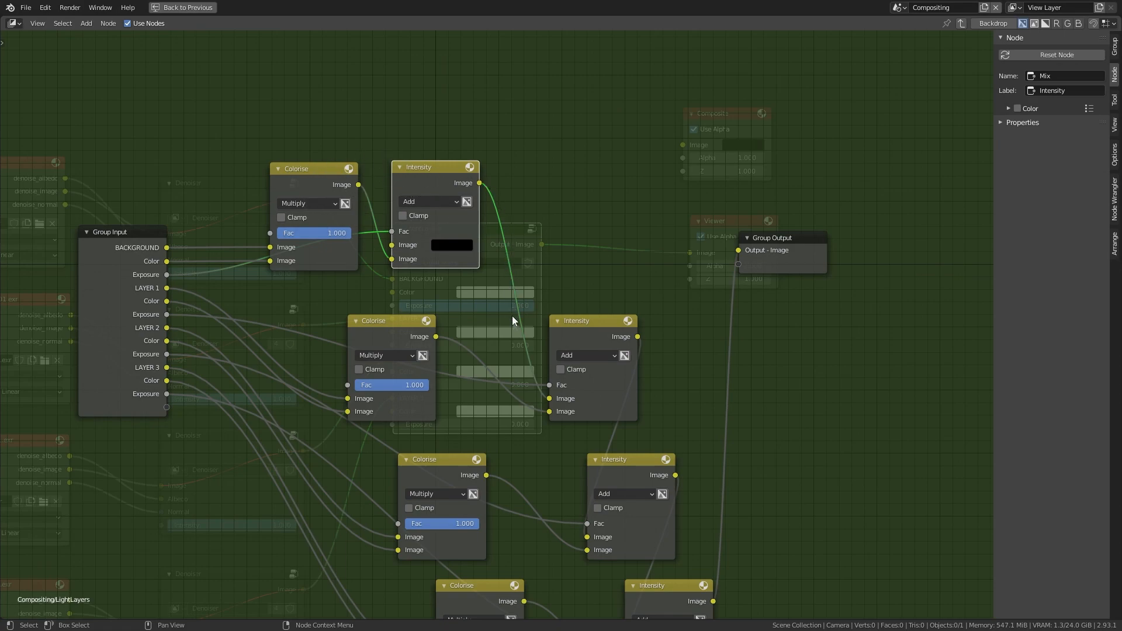
pyautogui.click(590, 321)
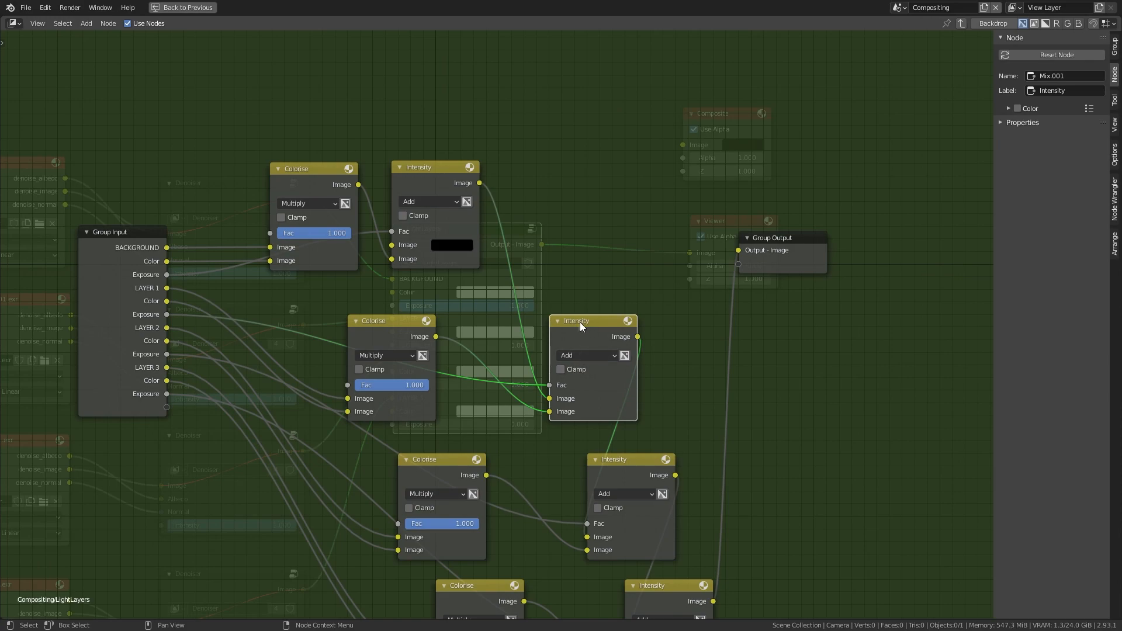
pyautogui.moveTo(455, 172)
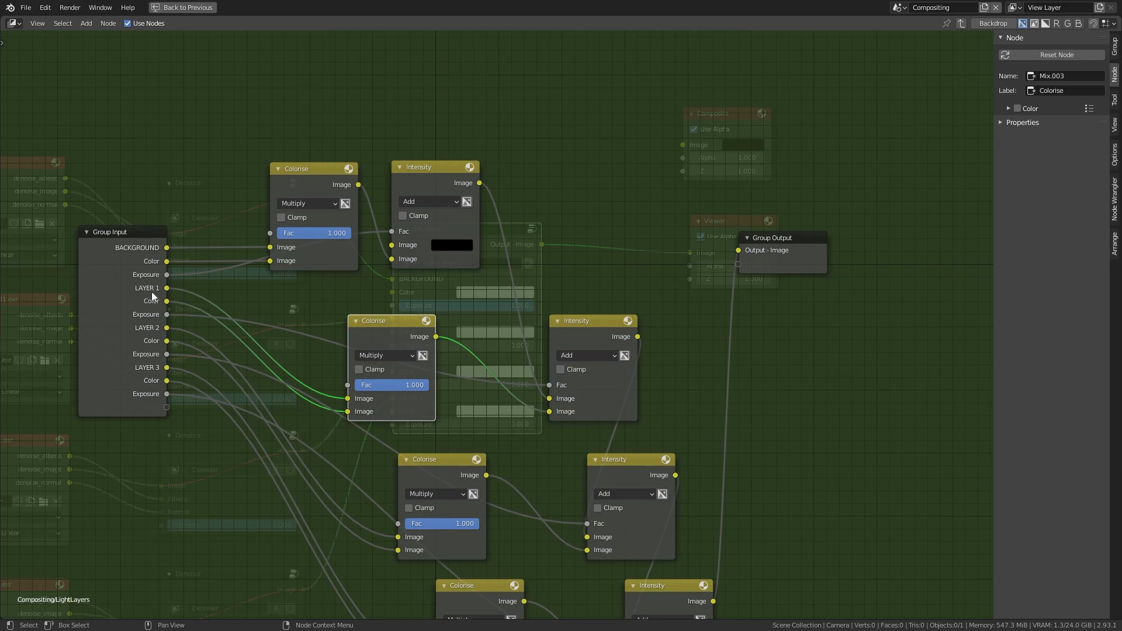
pyautogui.moveTo(178, 297)
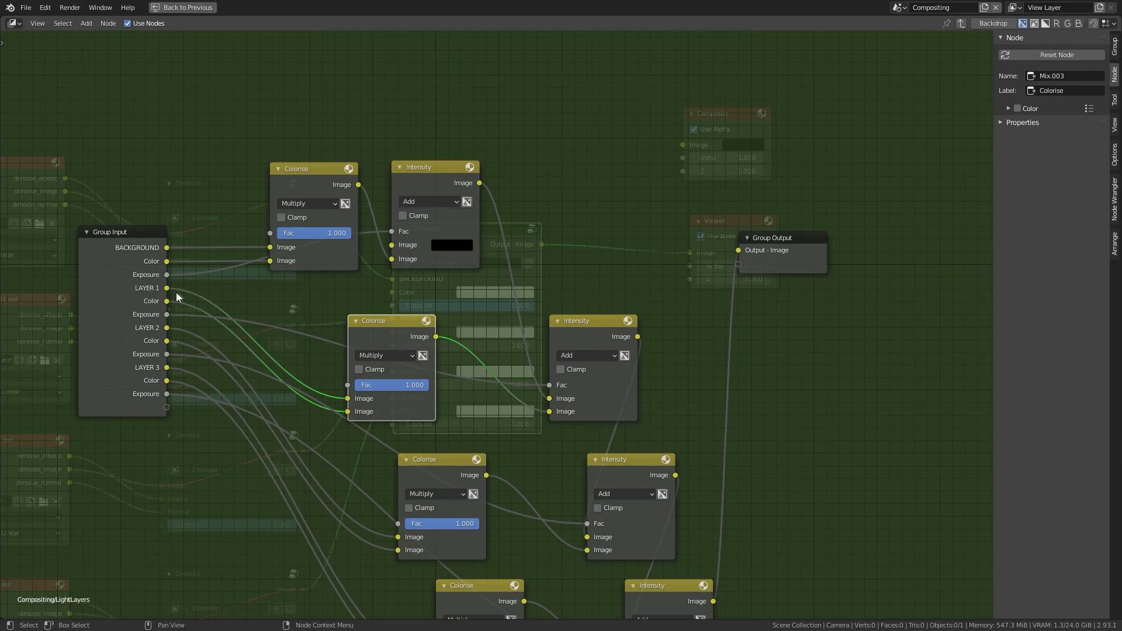
pyautogui.moveTo(154, 299)
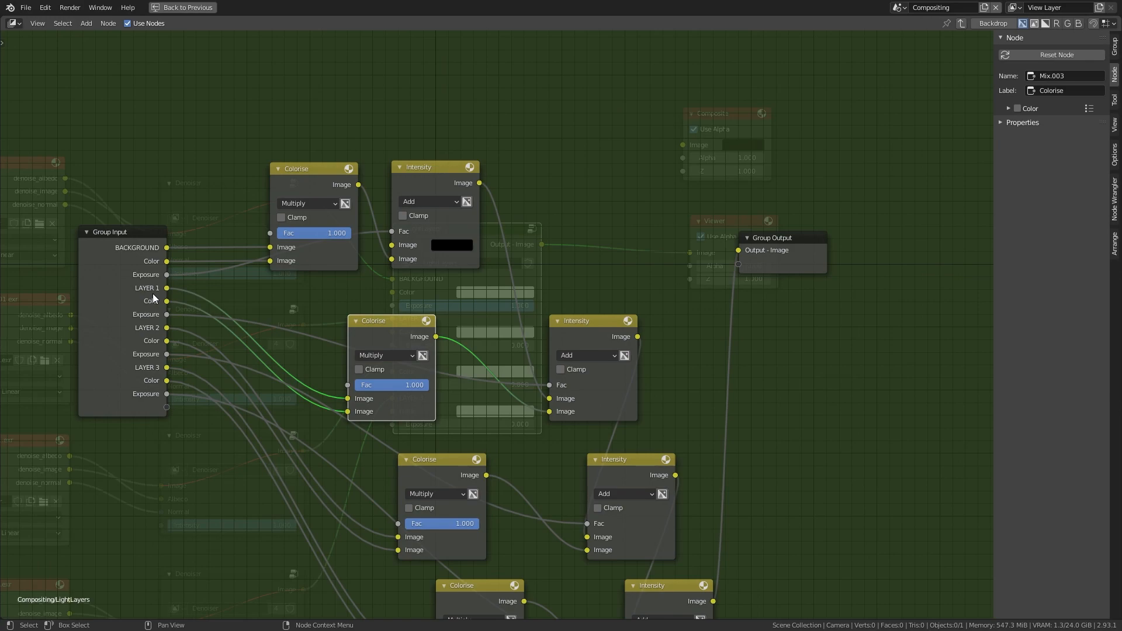
pyautogui.moveTo(249, 360)
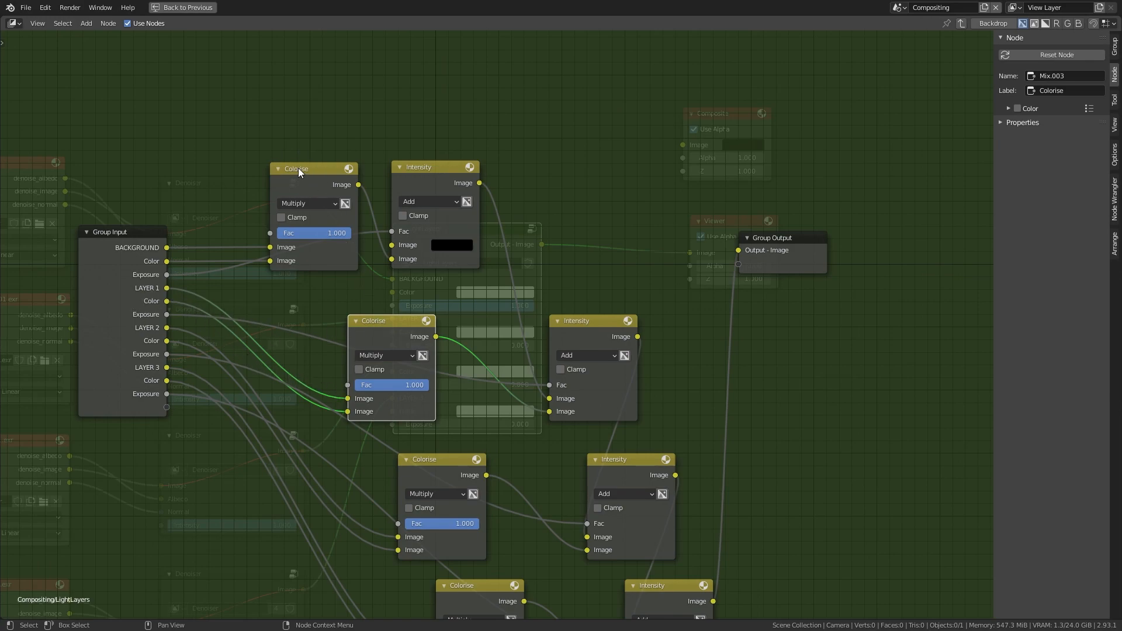
pyautogui.moveTo(186, 302)
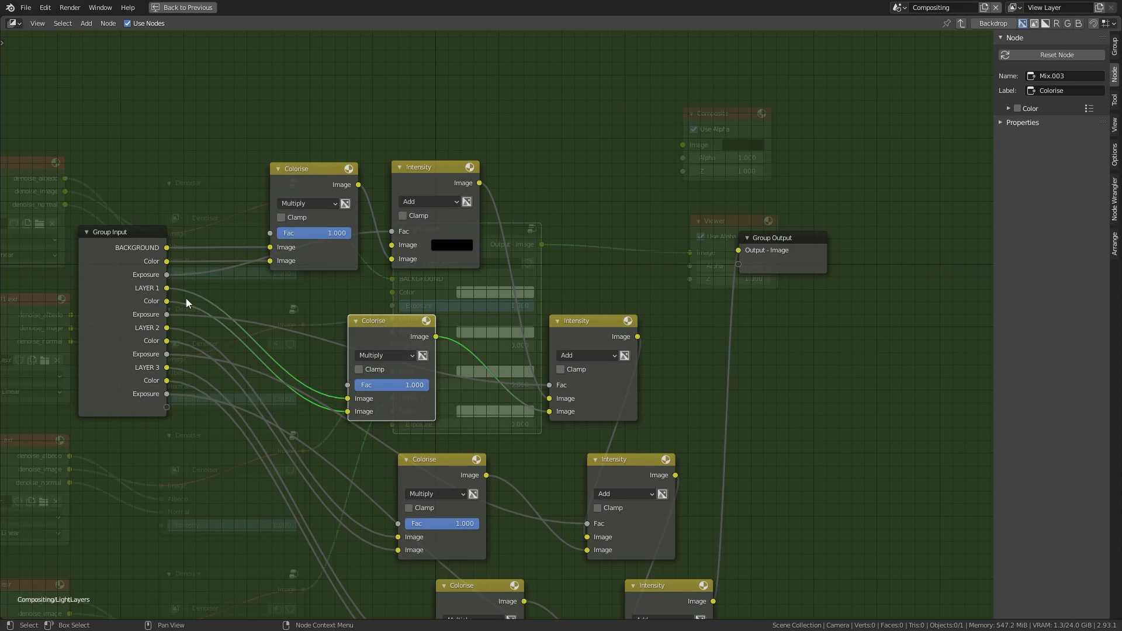
pyautogui.moveTo(248, 341)
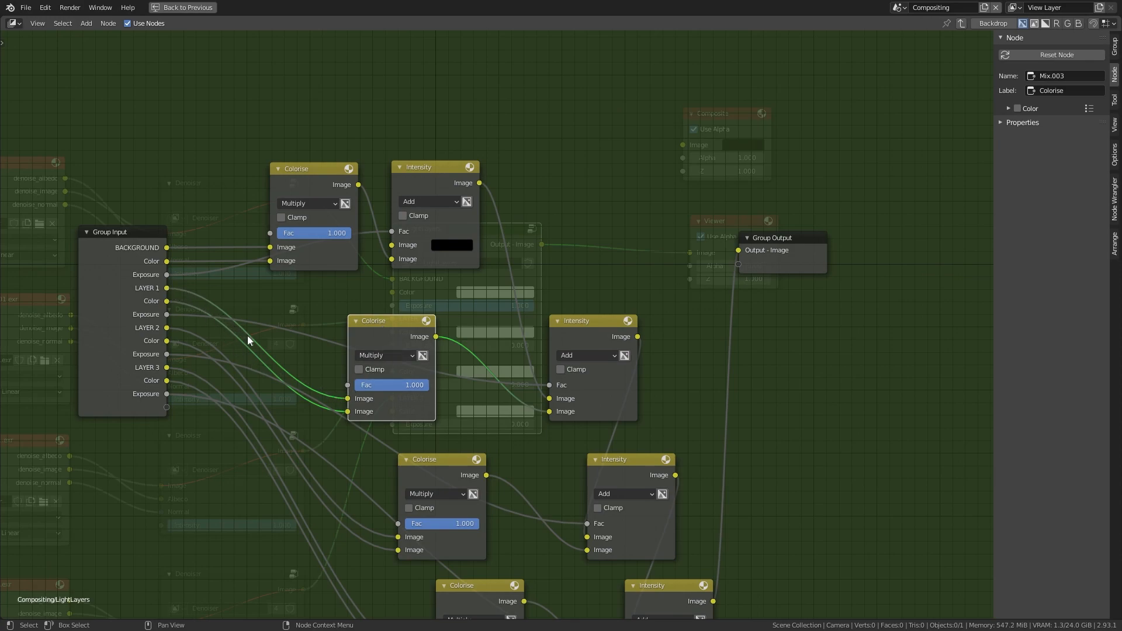
pyautogui.moveTo(166, 308)
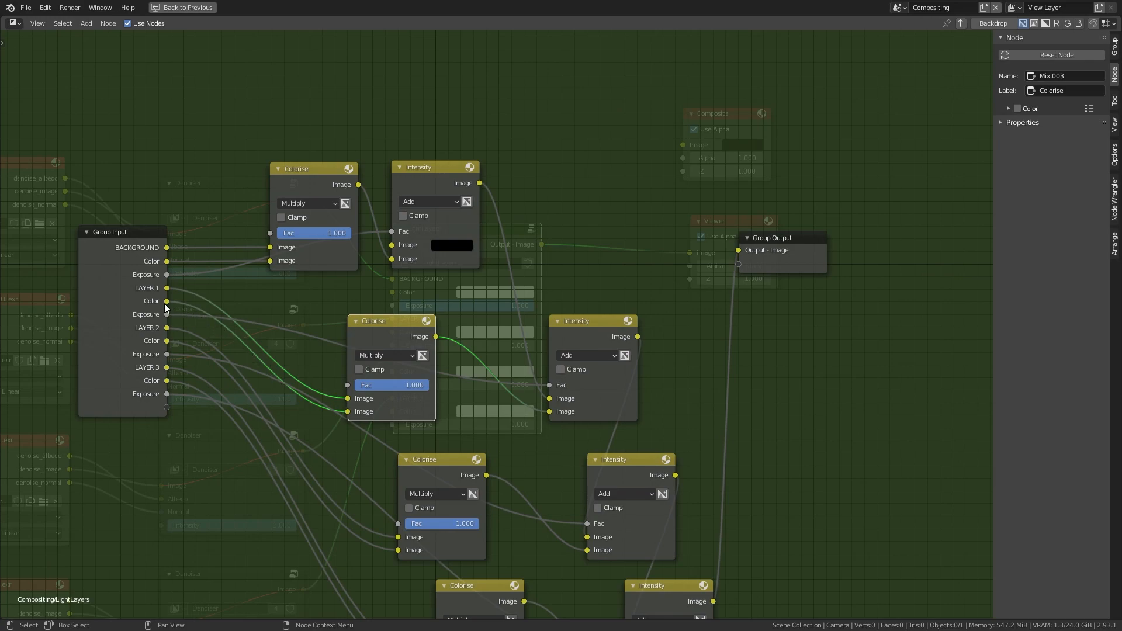
pyautogui.moveTo(346, 418)
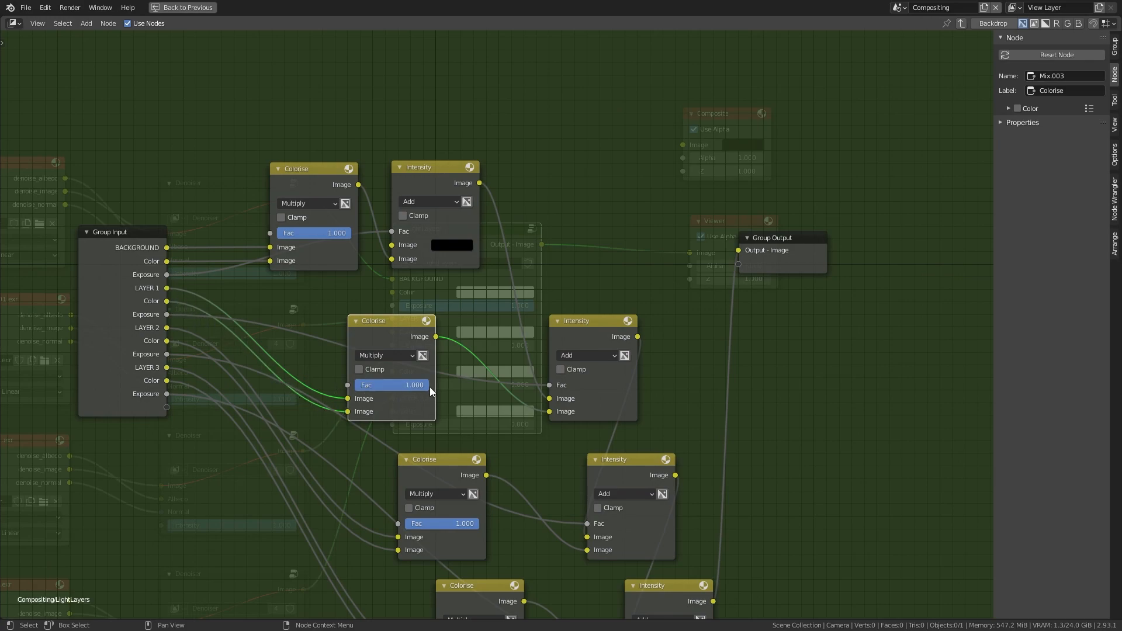
pyautogui.moveTo(387, 356)
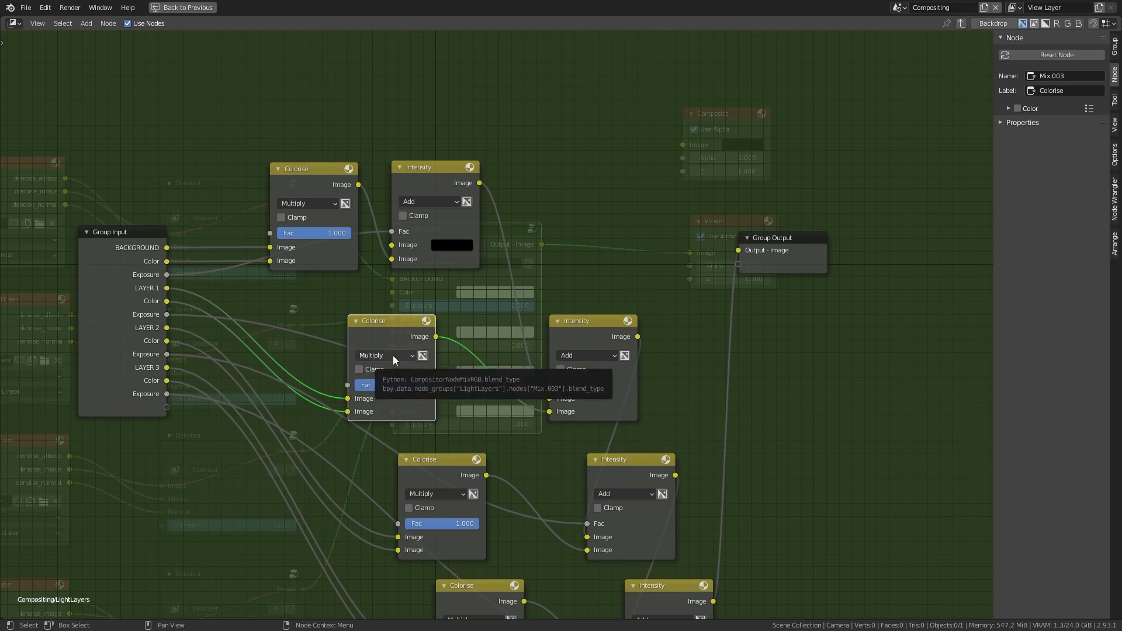
pyautogui.moveTo(455, 345)
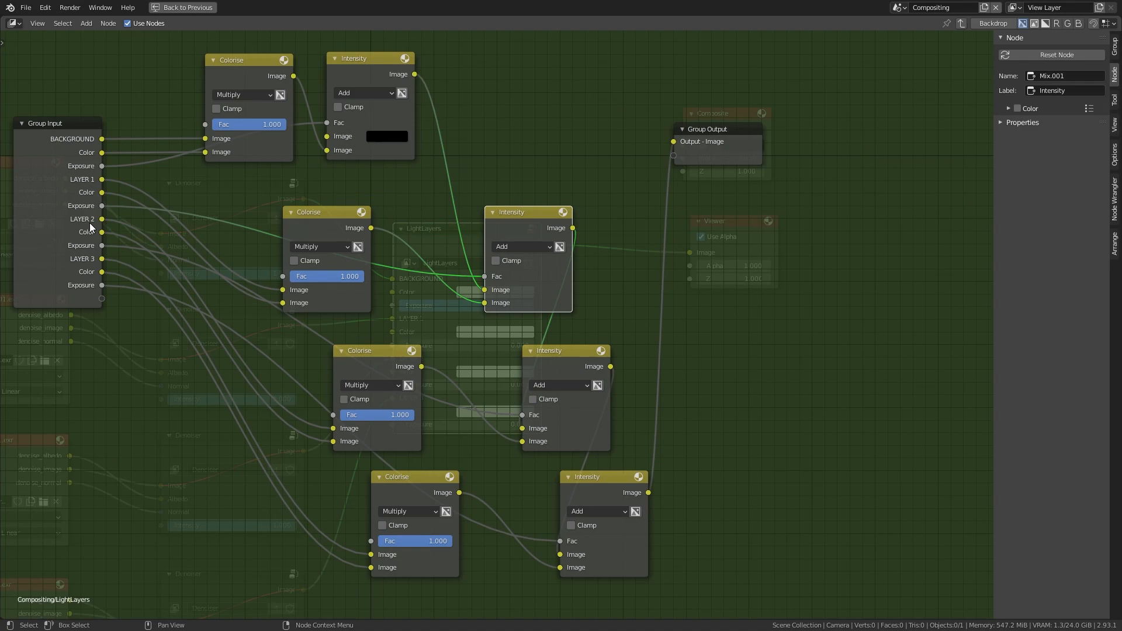
pyautogui.moveTo(437, 402)
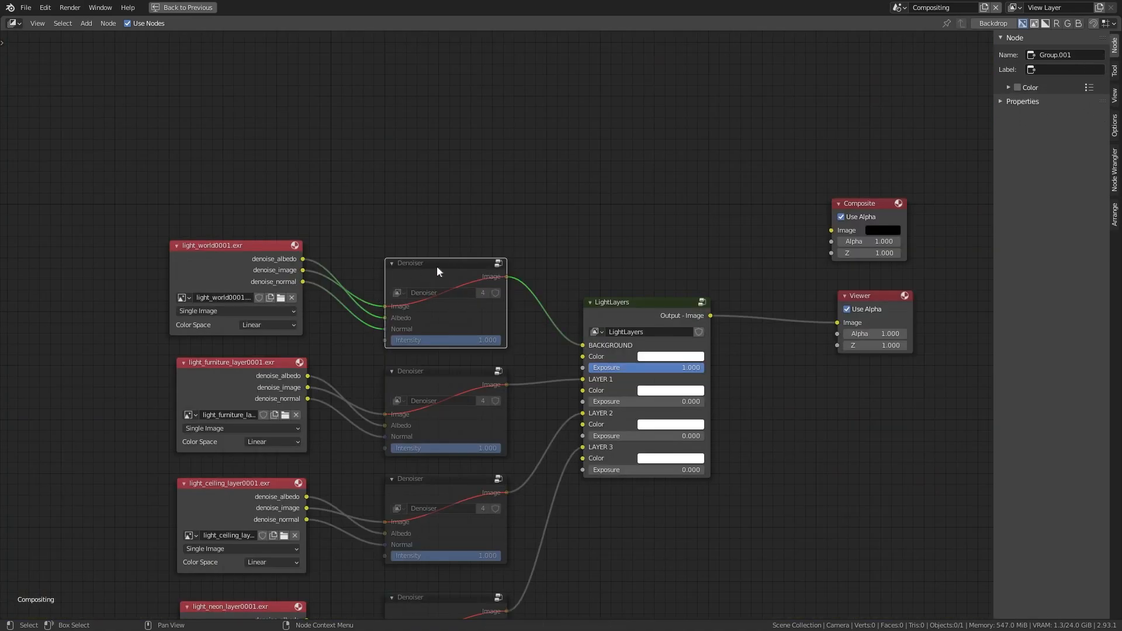
# Step: Select the Denoiser group node fed by light_world0001.exr
pyautogui.click(438, 262)
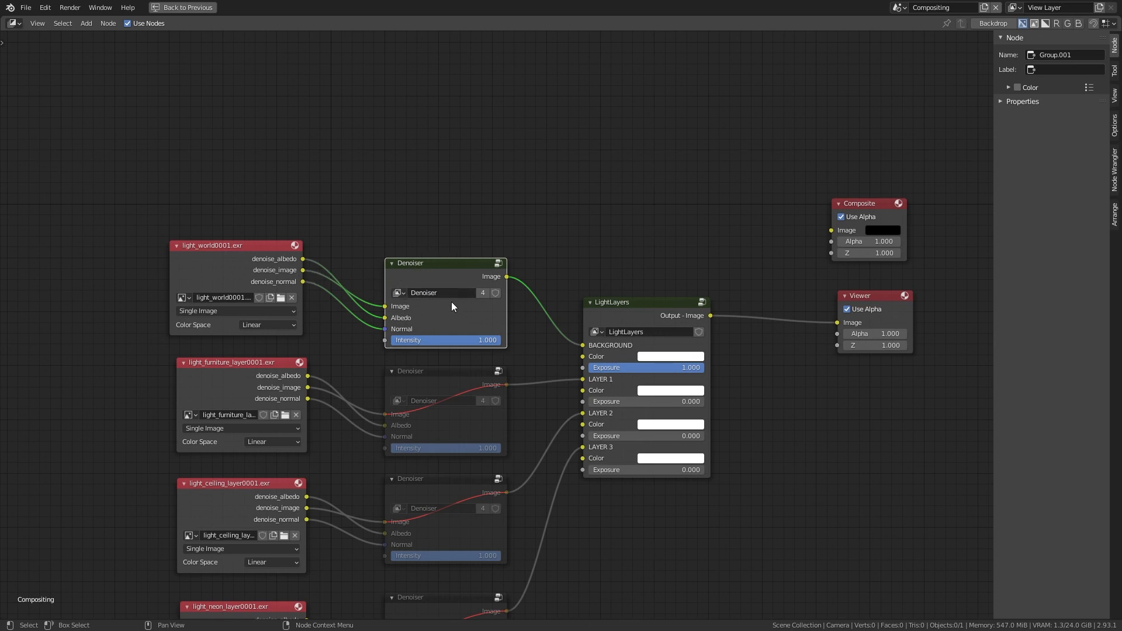
pyautogui.moveTo(427, 270)
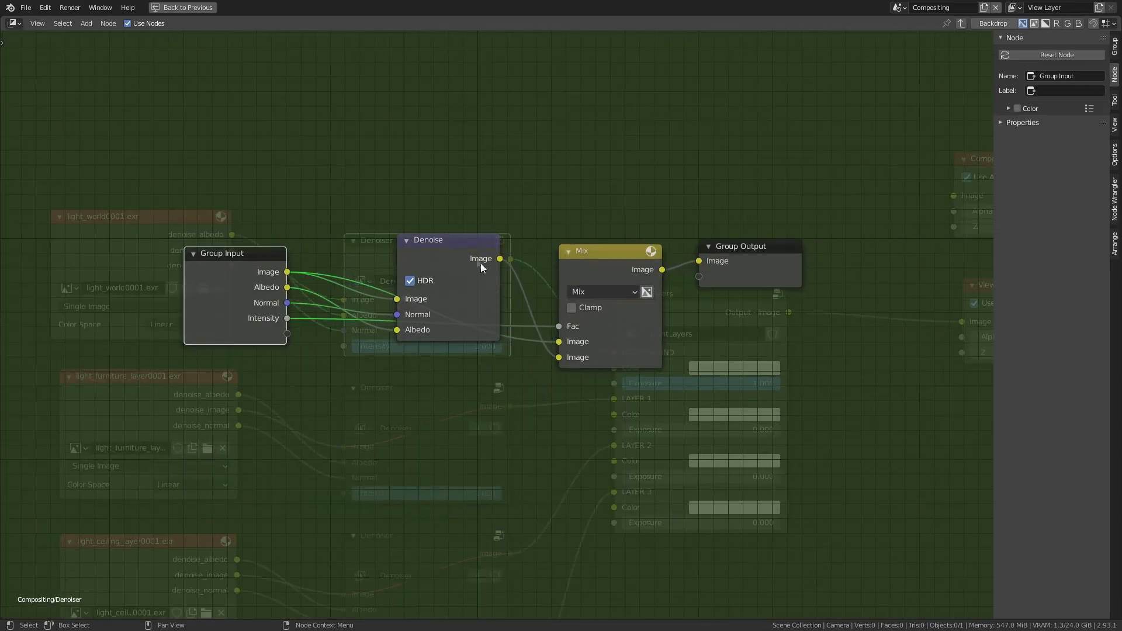
# Step: Move the Denoise node around and settle it beside the Group Input to reveal its wiring
pyautogui.moveTo(479, 258); pyautogui.dragTo(474, 153)
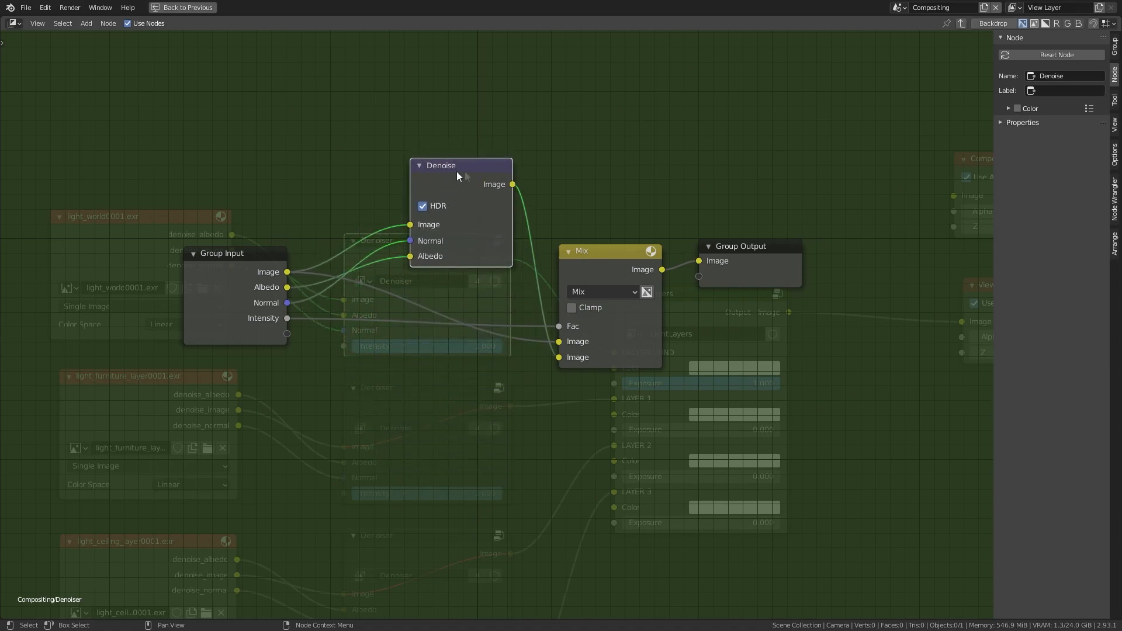
pyautogui.moveTo(440, 165); pyautogui.dragTo(445, 257)
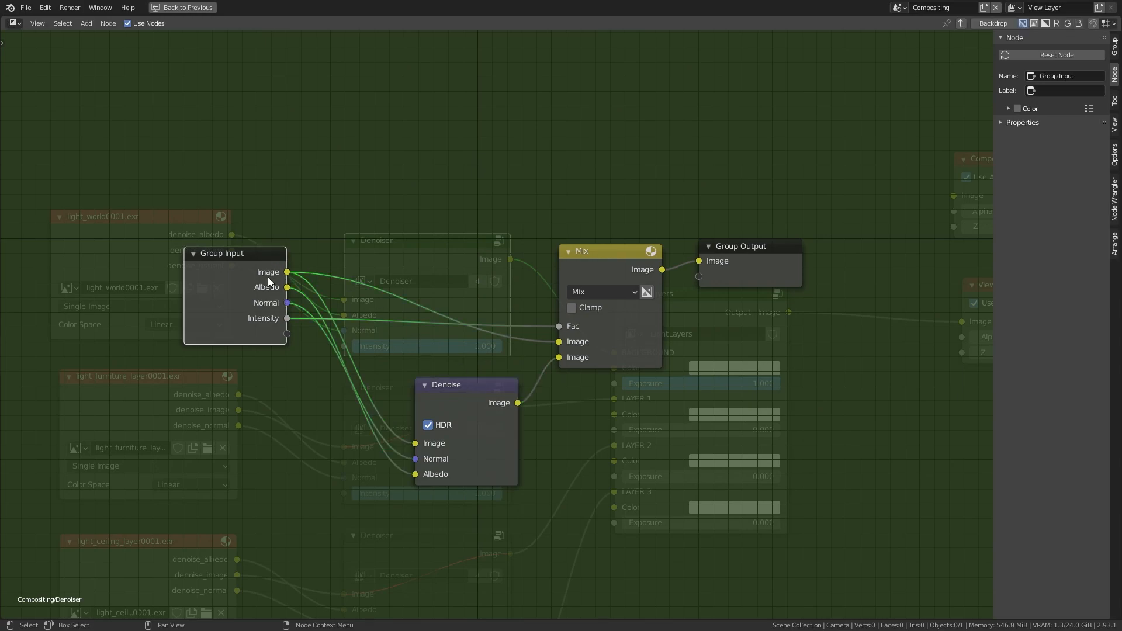
pyautogui.moveTo(322, 279)
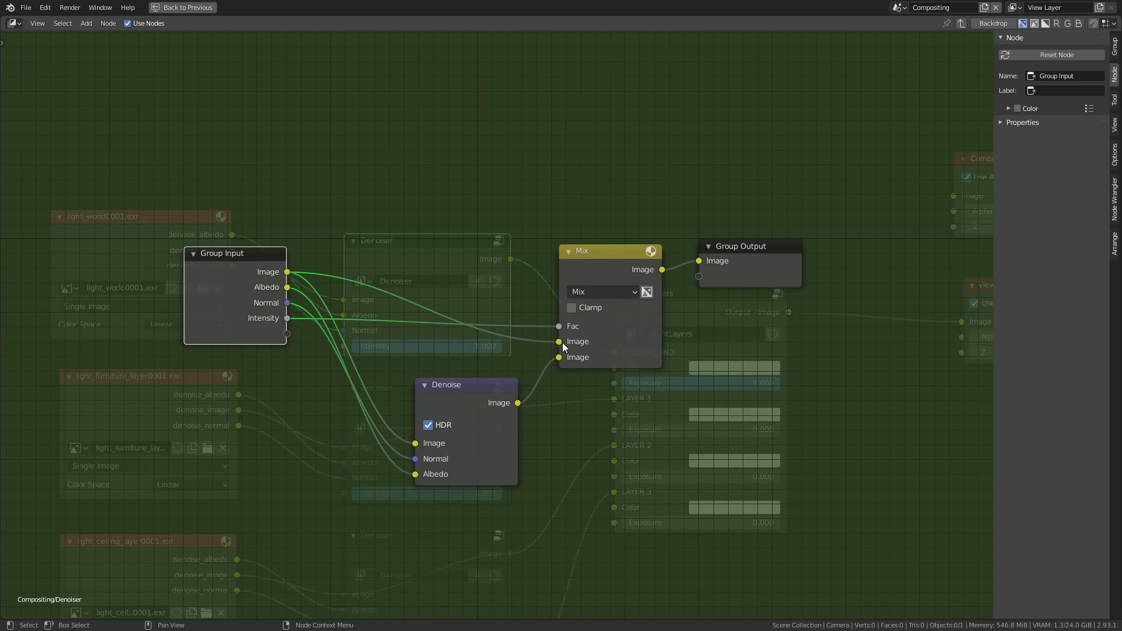
pyautogui.moveTo(378, 317)
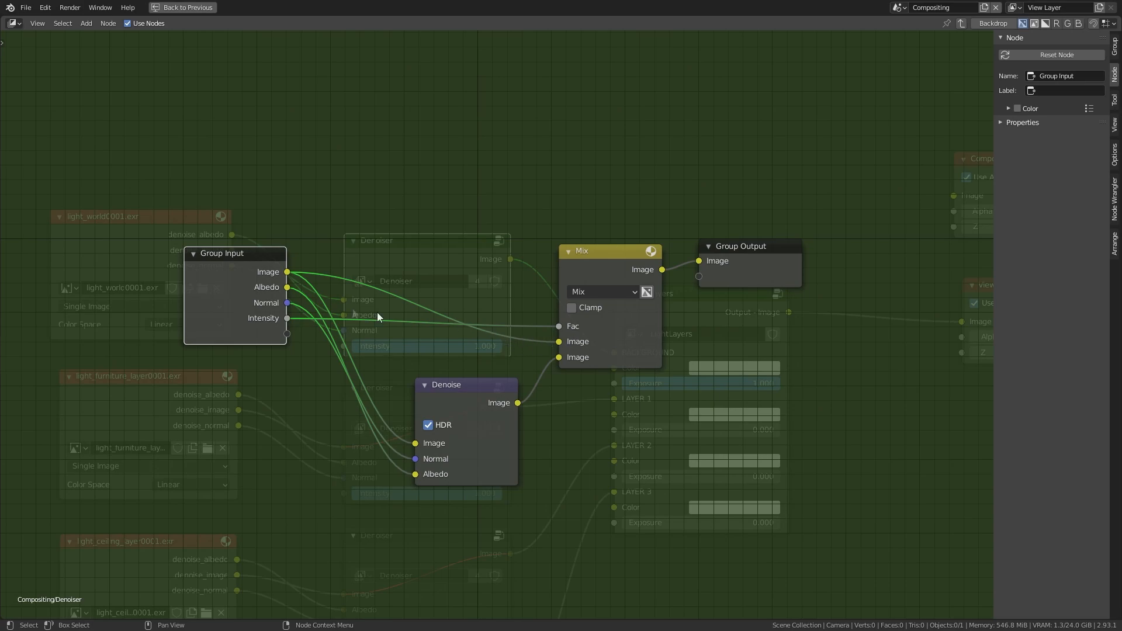
pyautogui.click(444, 385)
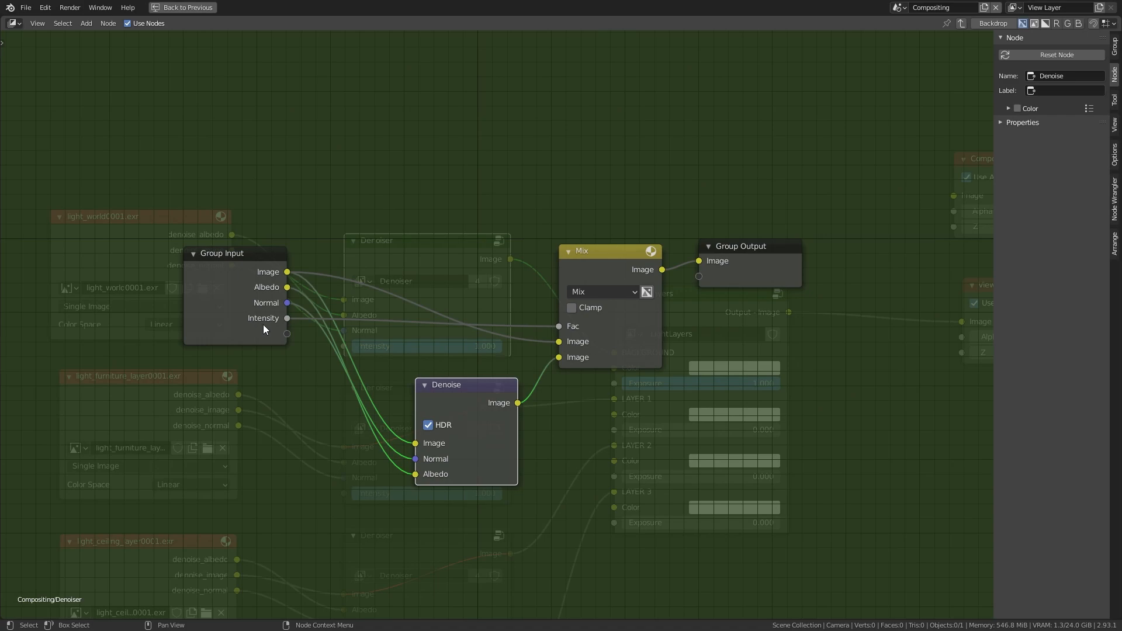
pyautogui.moveTo(270, 327)
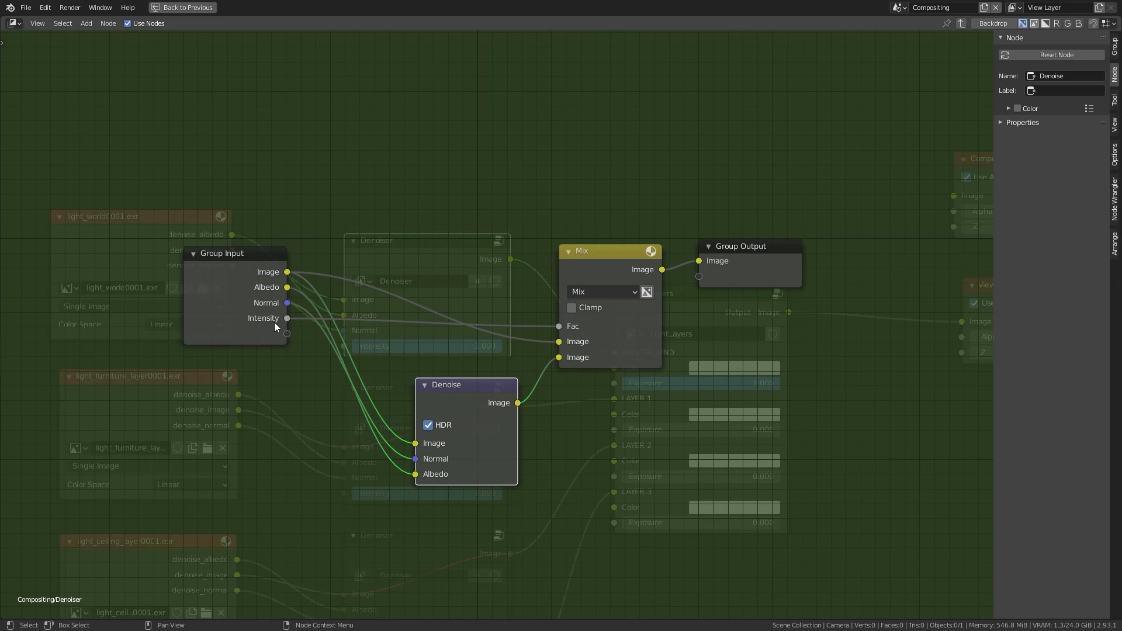
pyautogui.moveTo(465, 385); pyautogui.dragTo(462, 381)
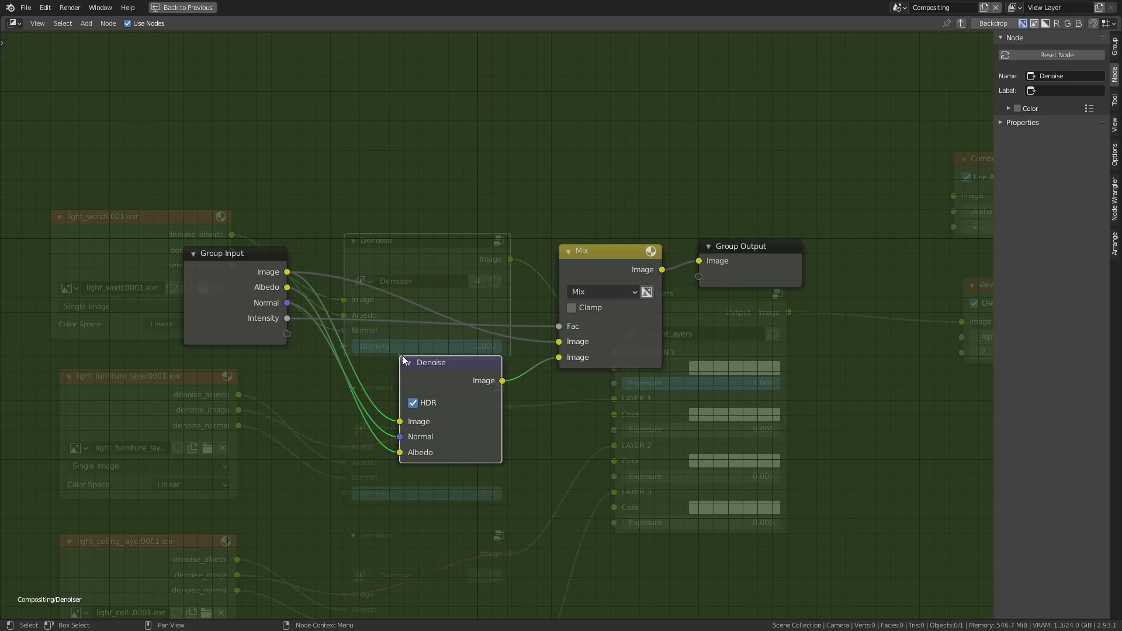
pyautogui.click(268, 271)
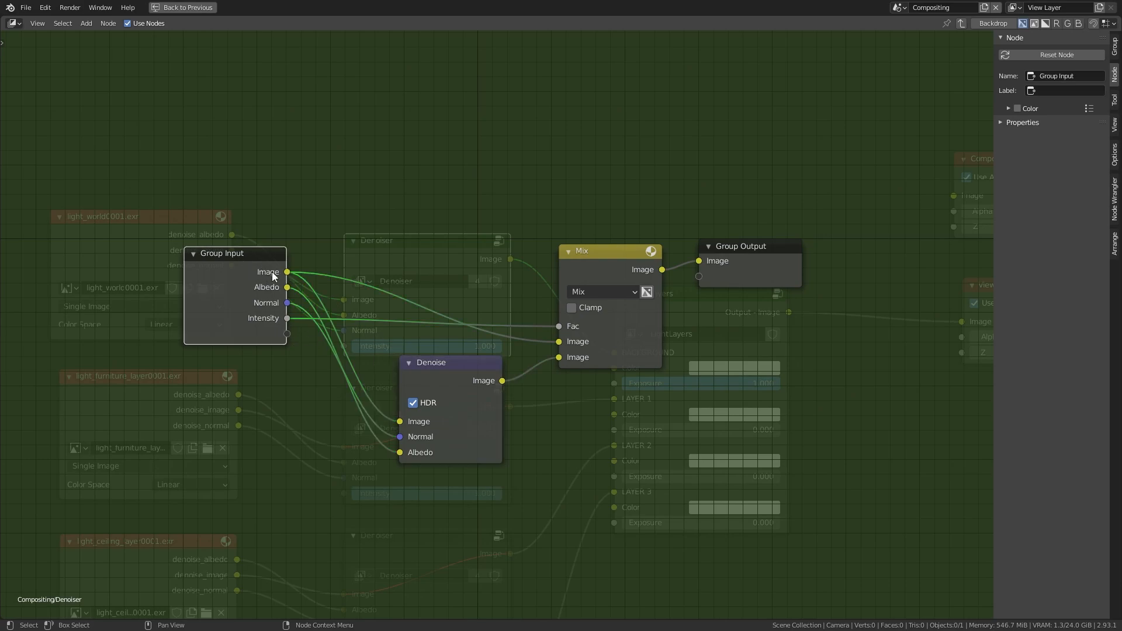
pyautogui.moveTo(265, 295)
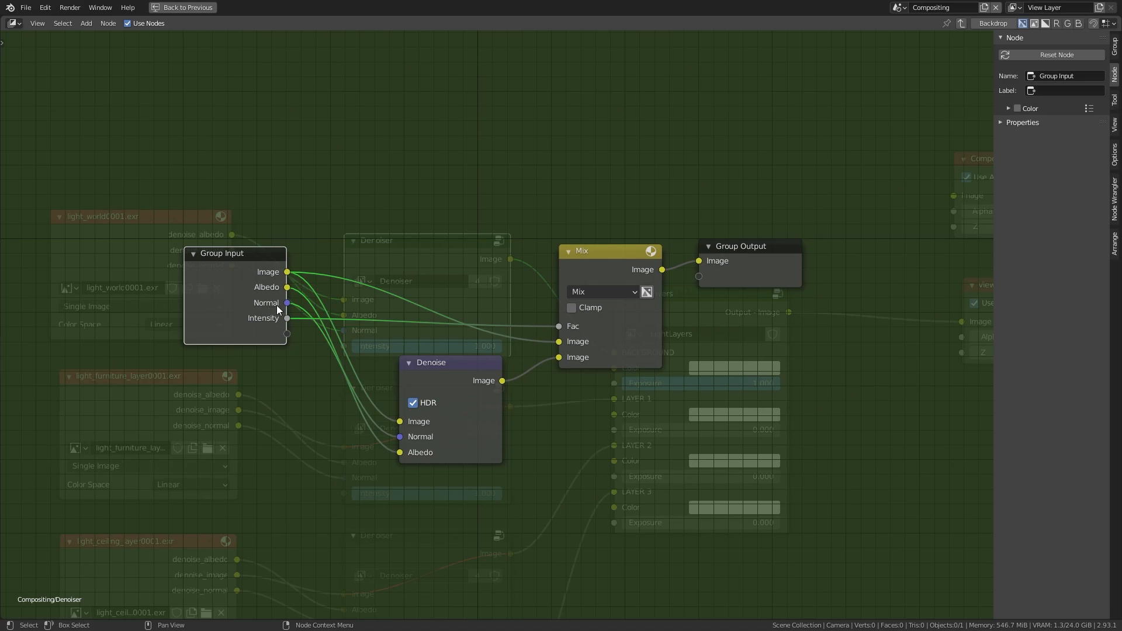
pyautogui.moveTo(270, 308)
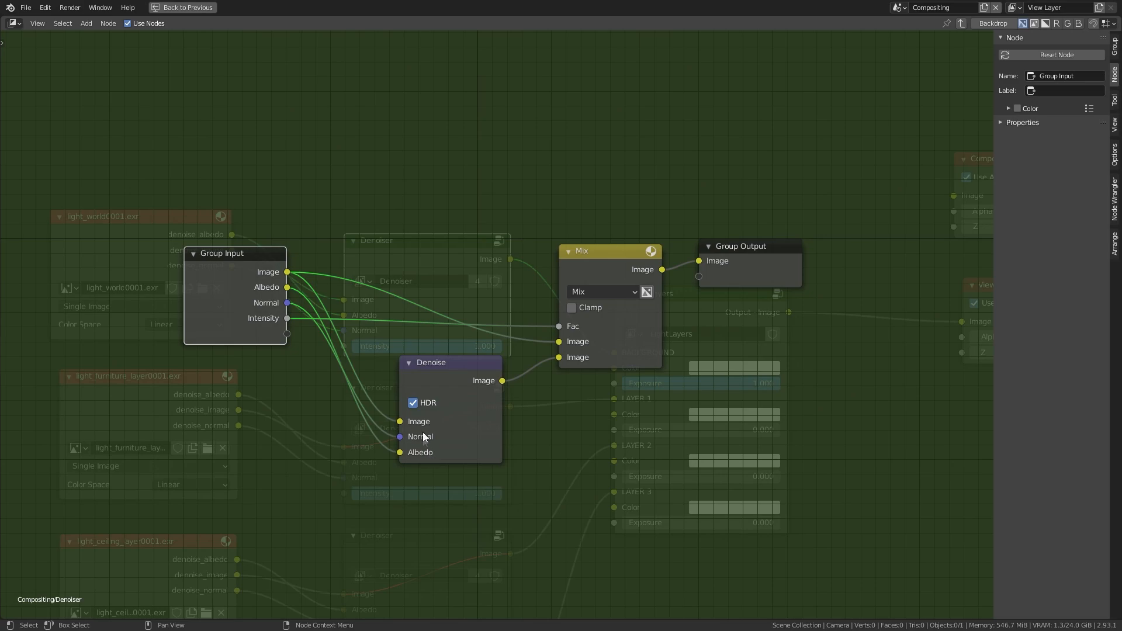
pyautogui.moveTo(430, 363); pyautogui.dragTo(424, 268)
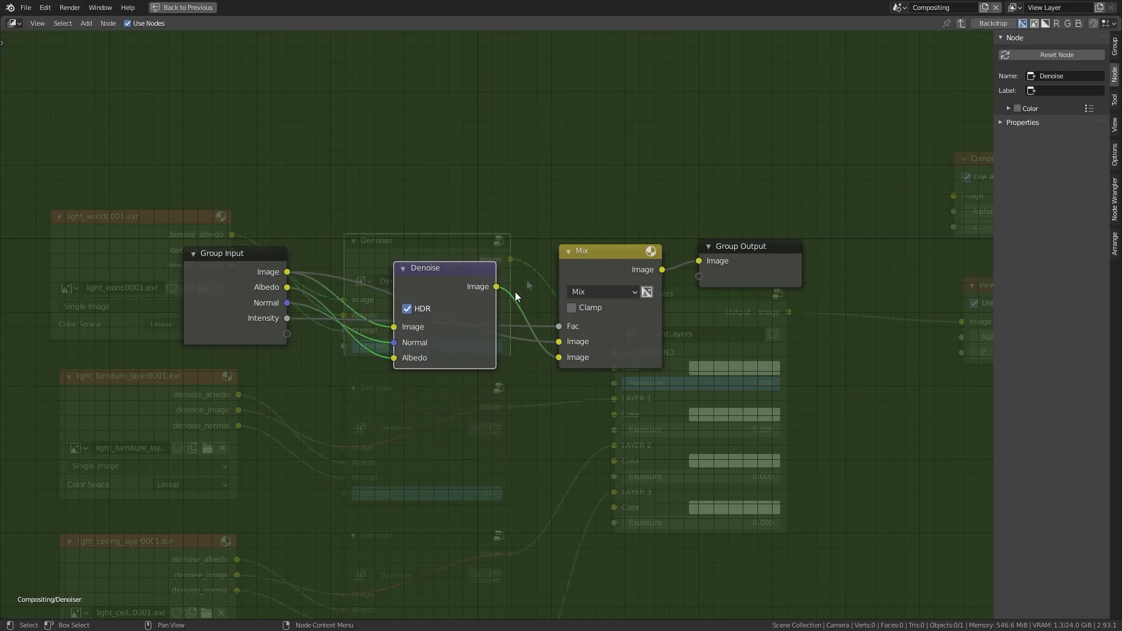
pyautogui.moveTo(681, 274)
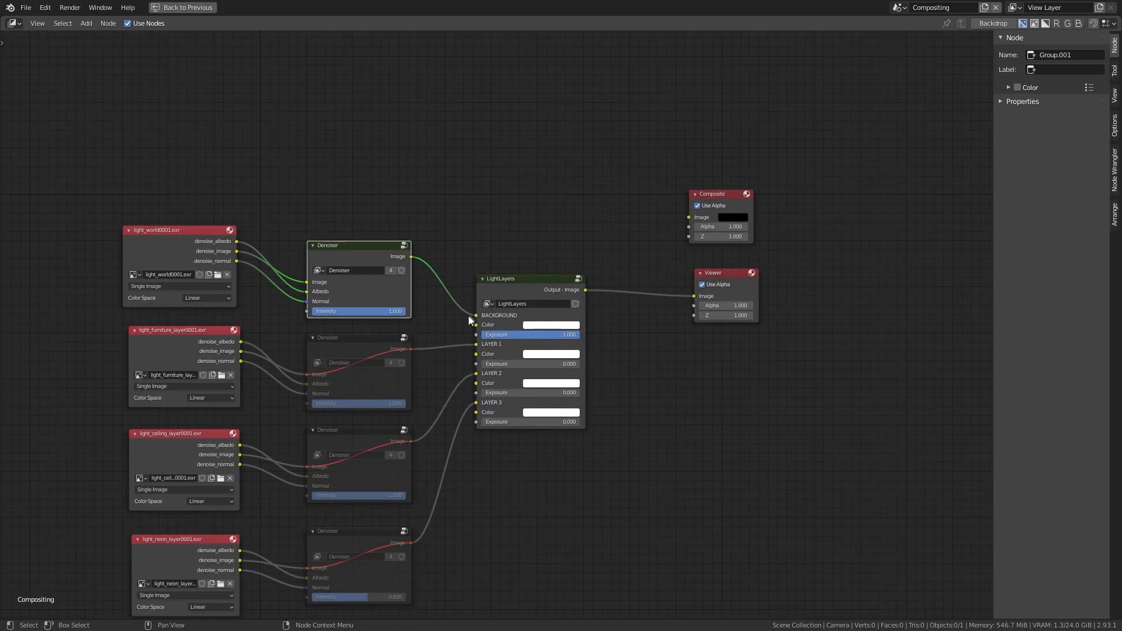
# Step: Show the Viewer Node render in an Image Editor and set BACKGROUND Exposure to 0.050
pyautogui.click(181, 7)
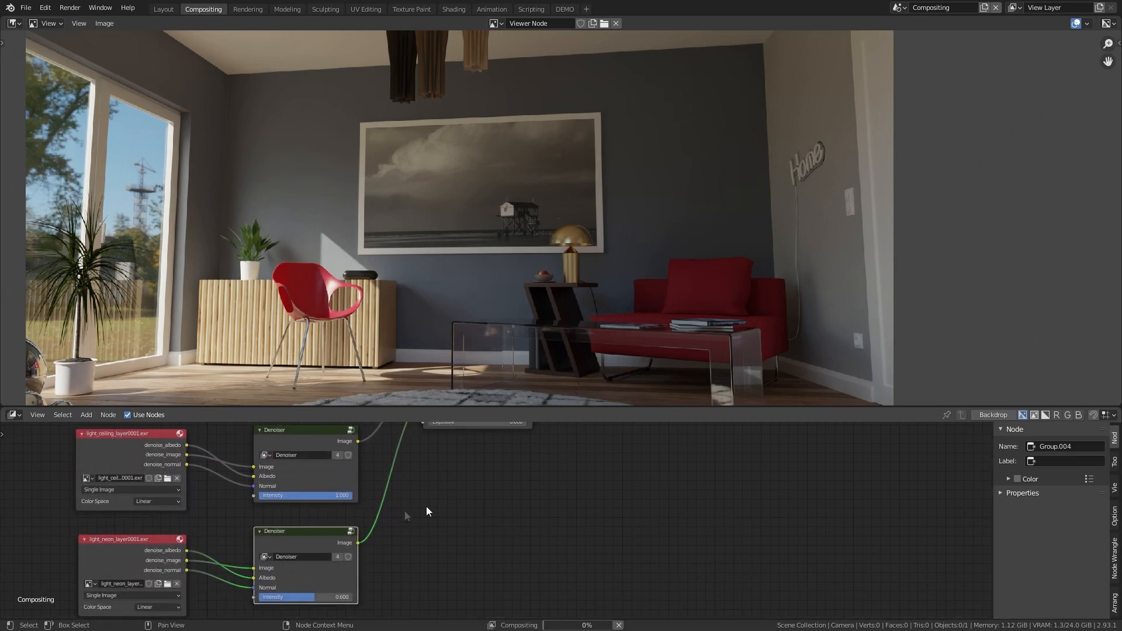
pyautogui.click(286, 596)
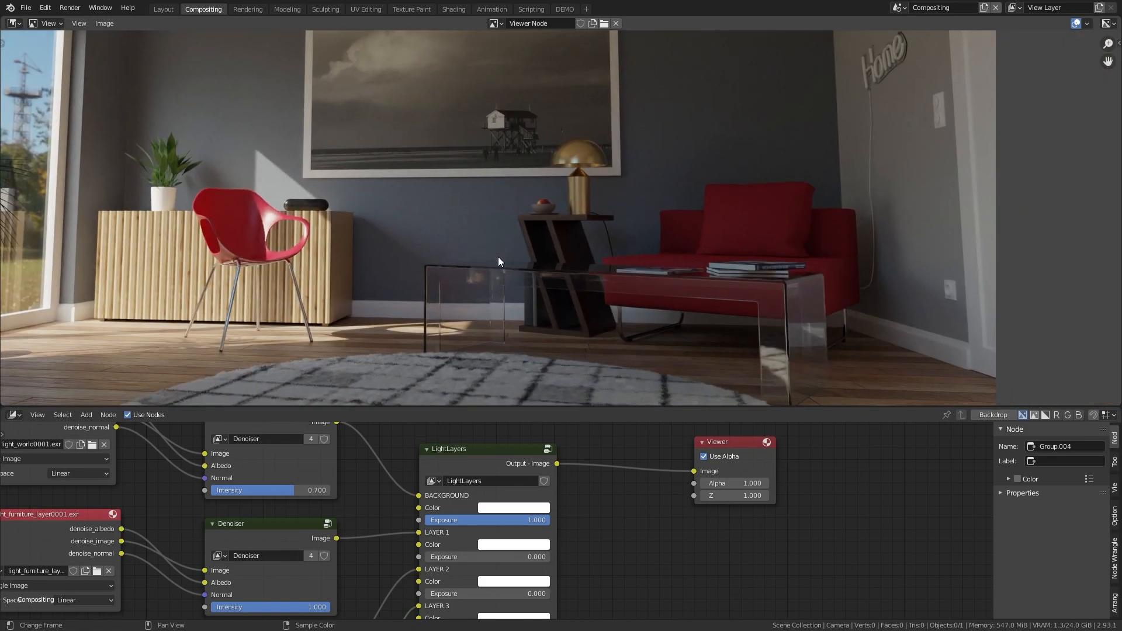
pyautogui.doubleClick(514, 520)
pyautogui.write('0.050')
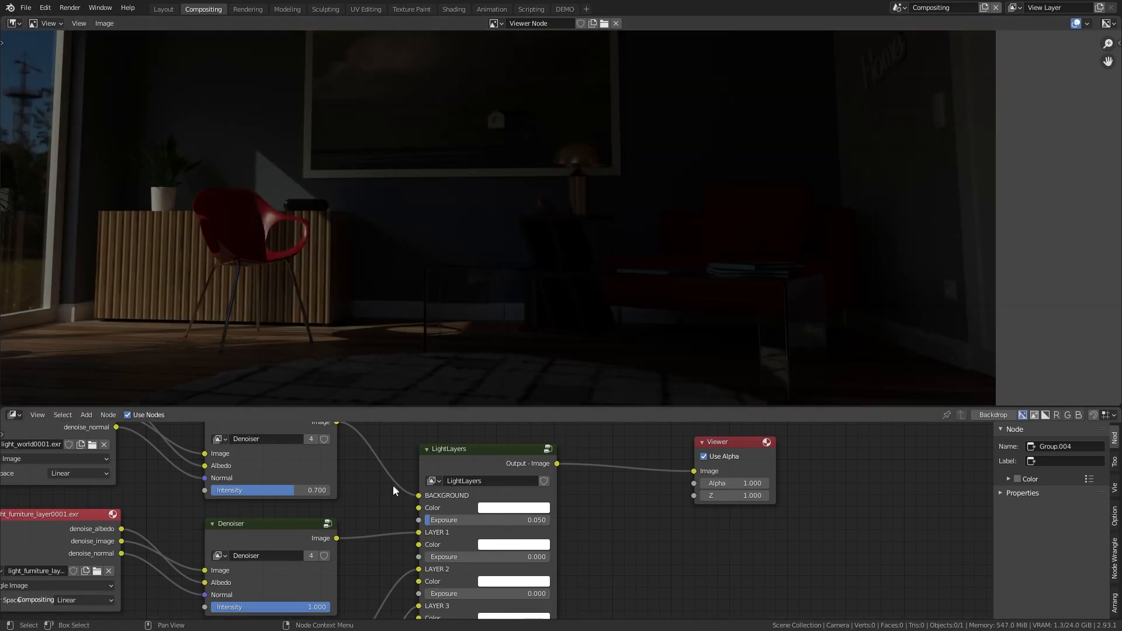
# Step: Zoom into LightLayers and set the BACKGROUND colour to a pale blue
pyautogui.scroll(-3)
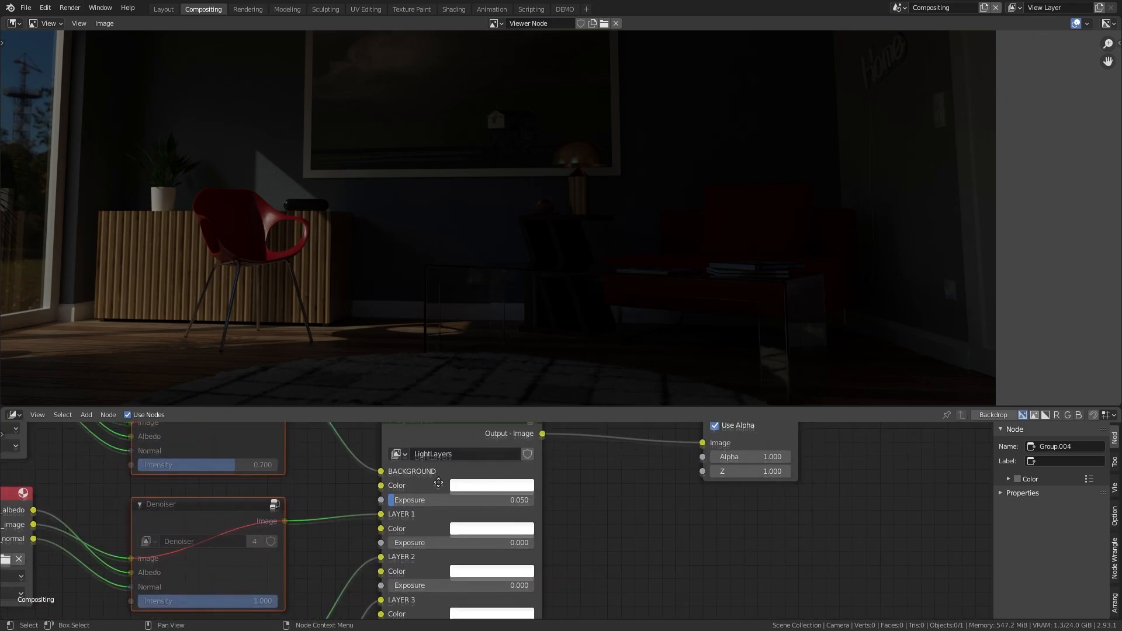
pyautogui.click(492, 485)
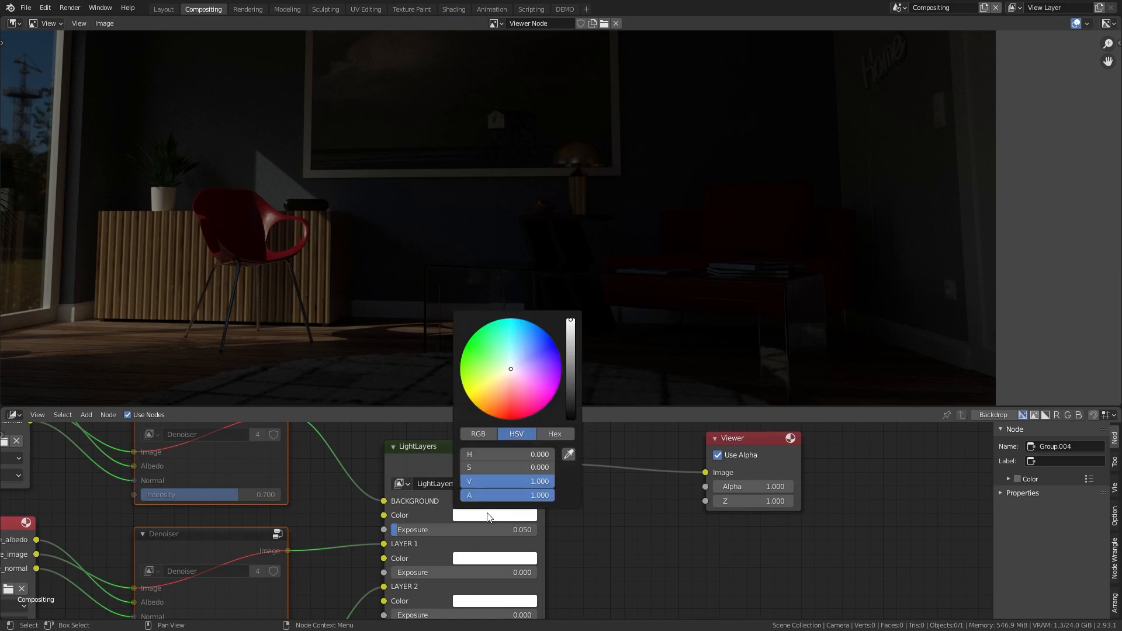
pyautogui.click(525, 349)
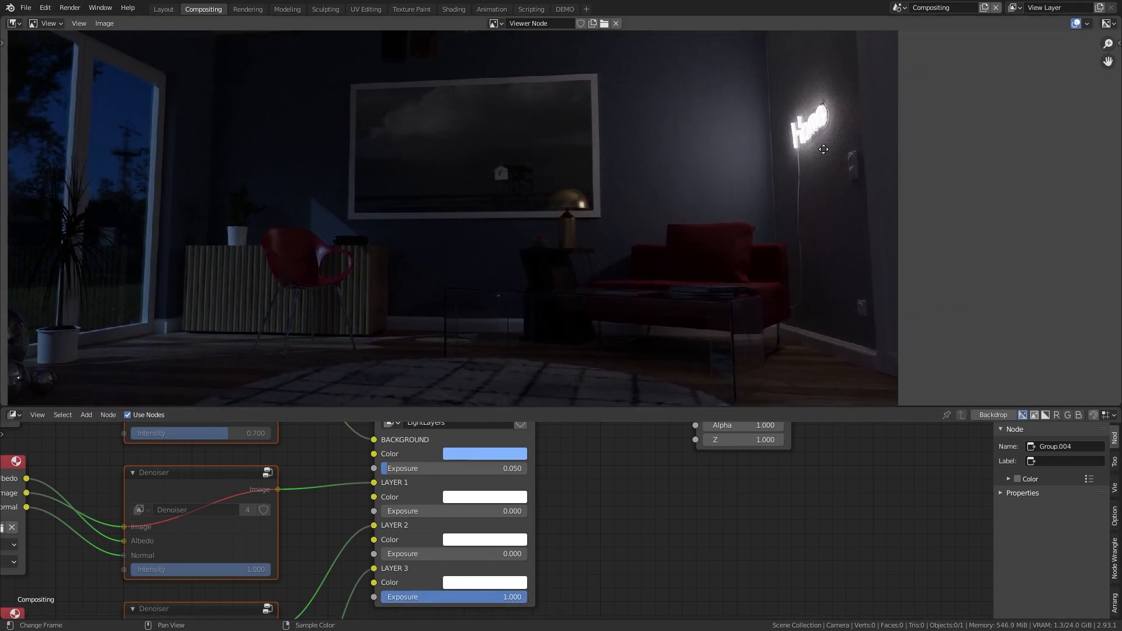
# Step: Tint Layer 3 blue with Exposure 3 and raise Layer 1 Exposure to 0.667
pyautogui.click(484, 453)
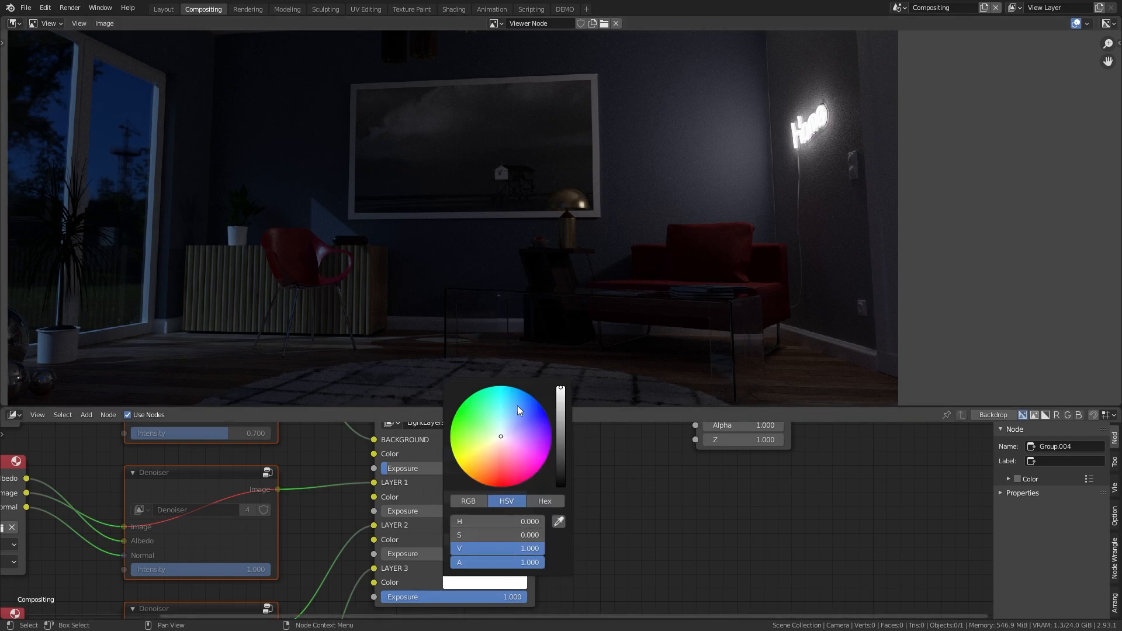
pyautogui.click(528, 393)
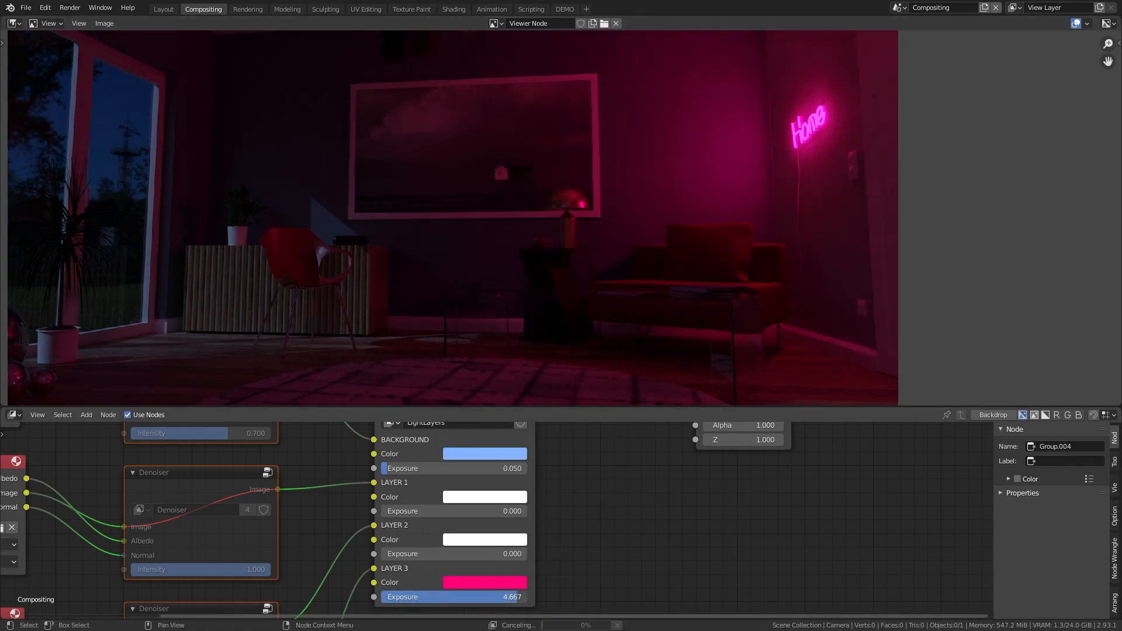
pyautogui.moveTo(465, 596); pyautogui.dragTo(422, 597)
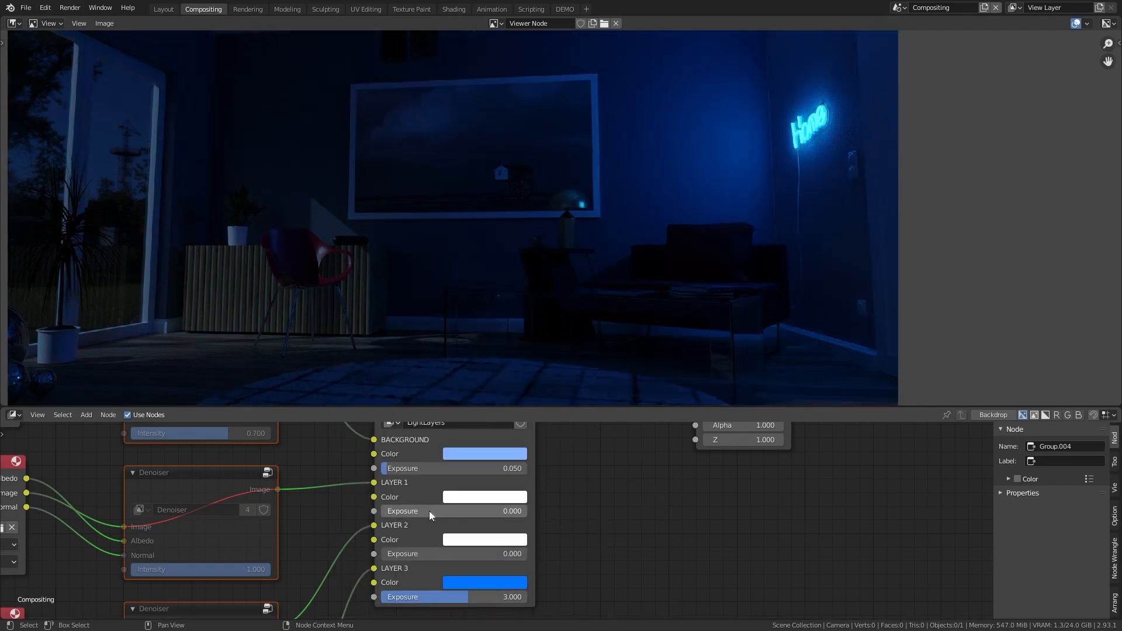
pyautogui.moveTo(401, 511); pyautogui.dragTo(459, 511)
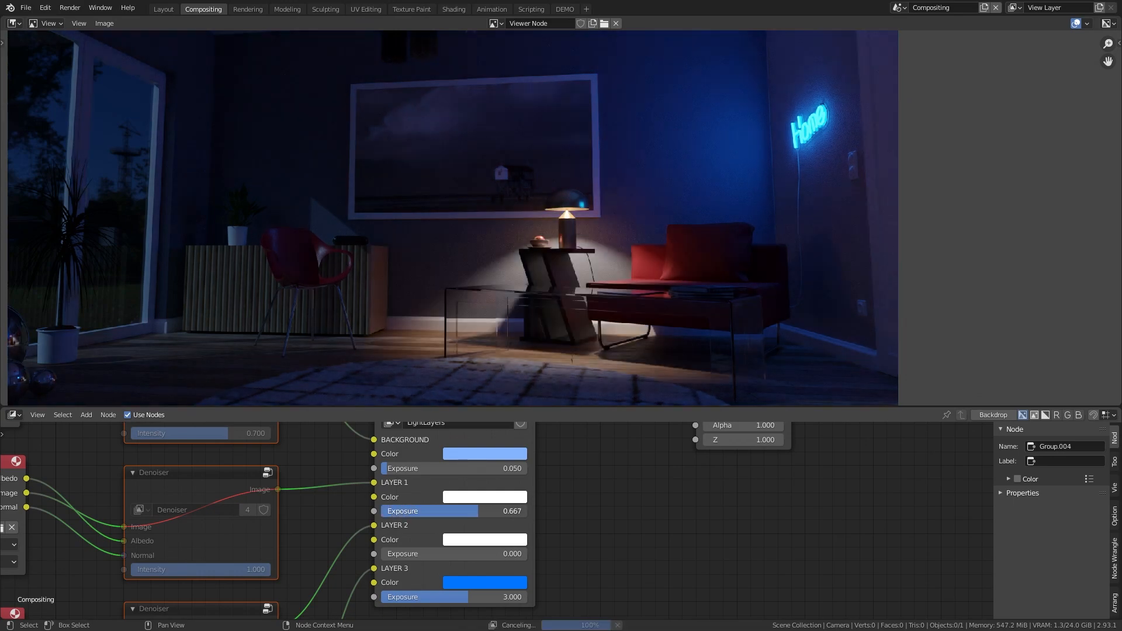